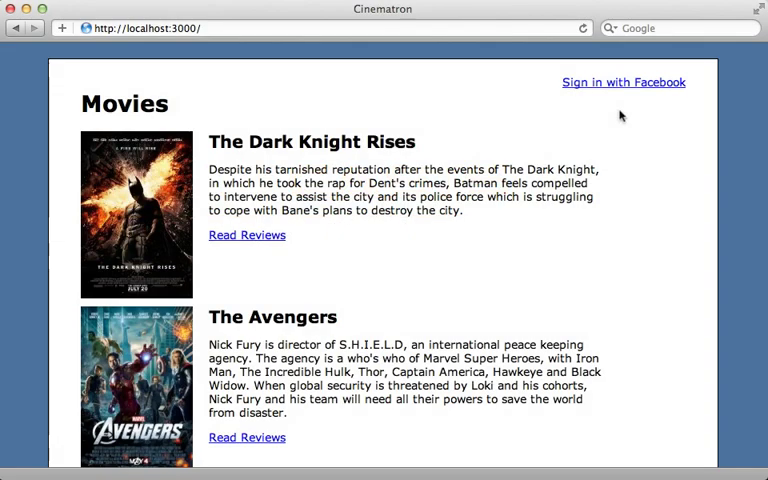
# Sign in to Cinematron on localhost:3000 with Facebook, checking omniauth.rb in TextMate.
pyautogui.click(620, 83)
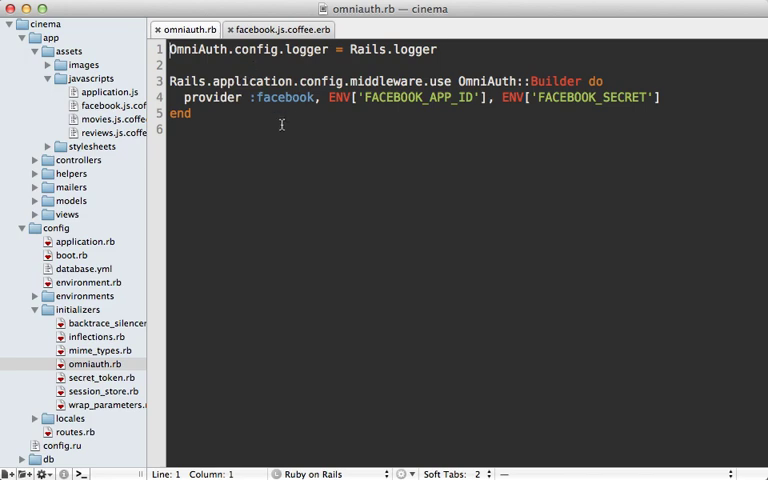
pyautogui.click(280, 29)
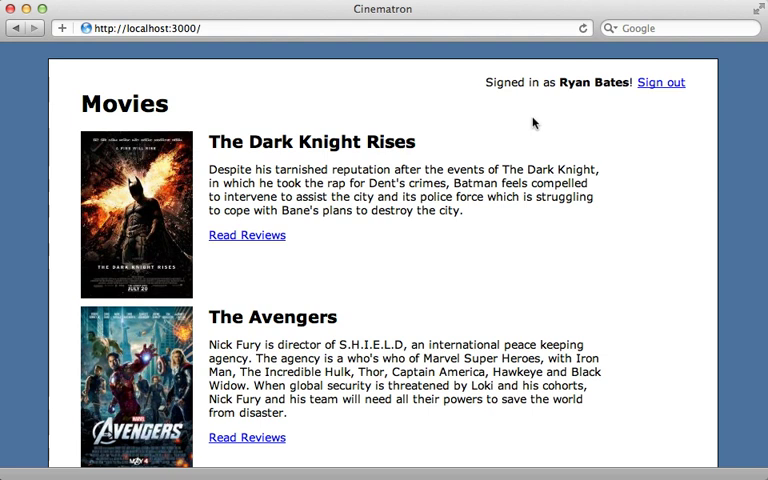
pyautogui.moveTo(614, 101)
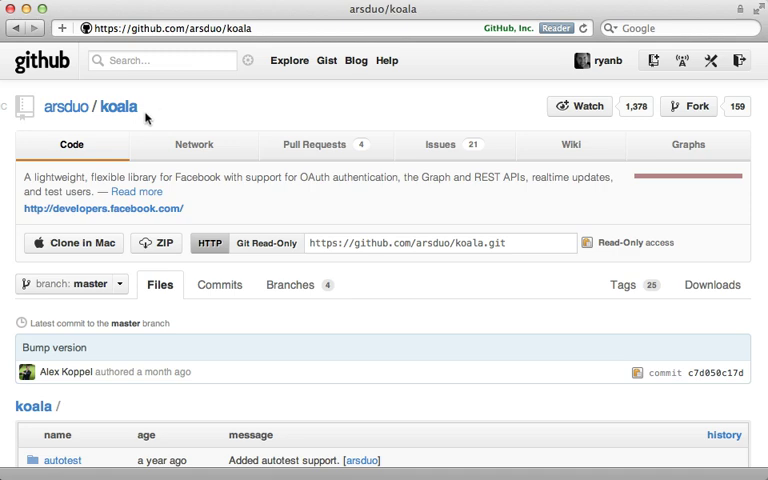
pyautogui.moveTo(200, 132)
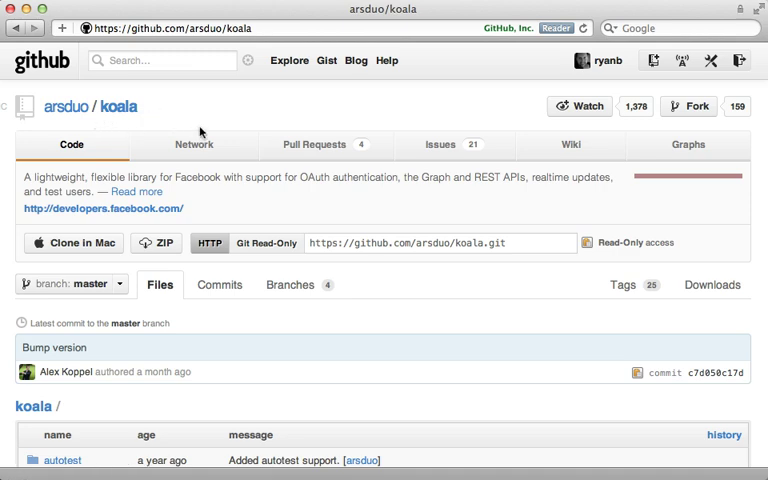
# Scroll down through the Koala GitHub project readme.
pyautogui.scroll(-3)
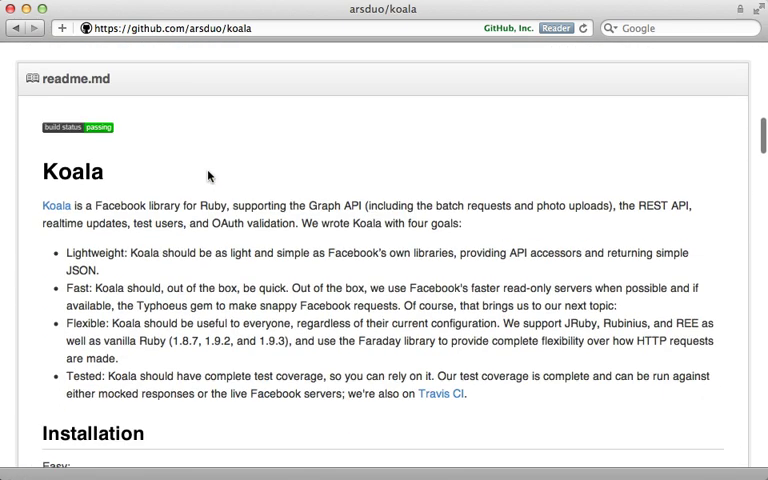
pyautogui.scroll(-3)
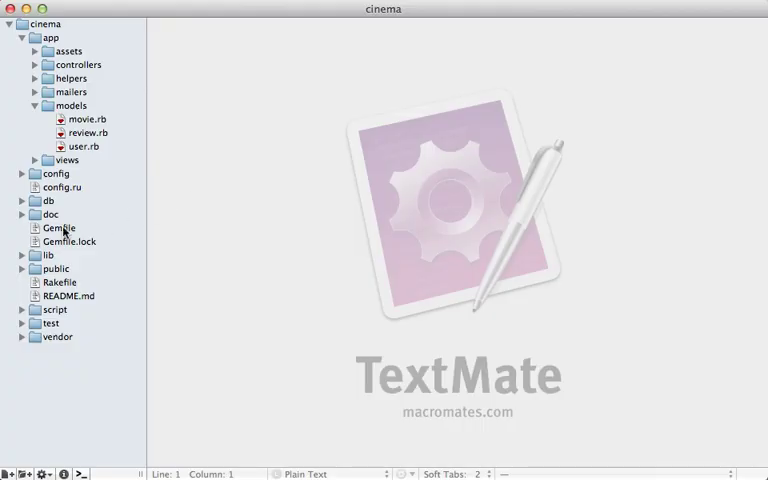
pyautogui.doubleClick(58, 228)
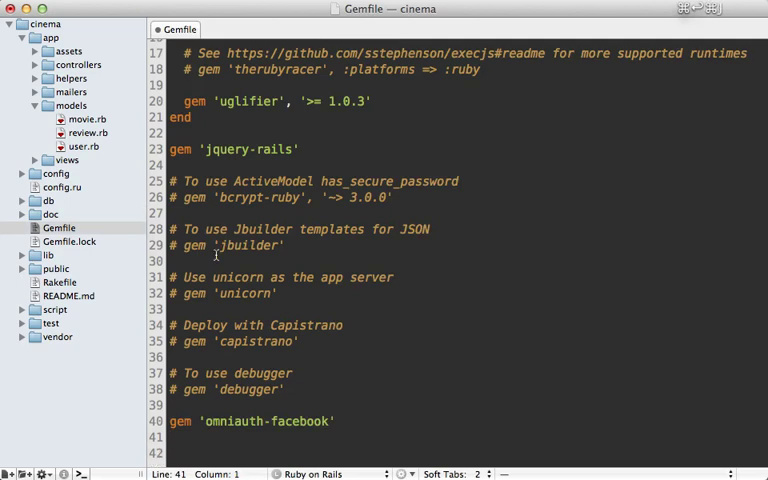
pyautogui.write("gem 'koala'")
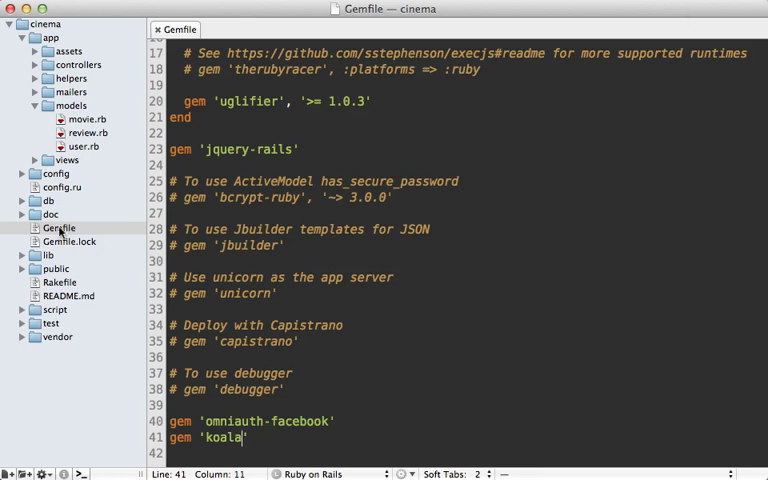
pyautogui.click(82, 146)
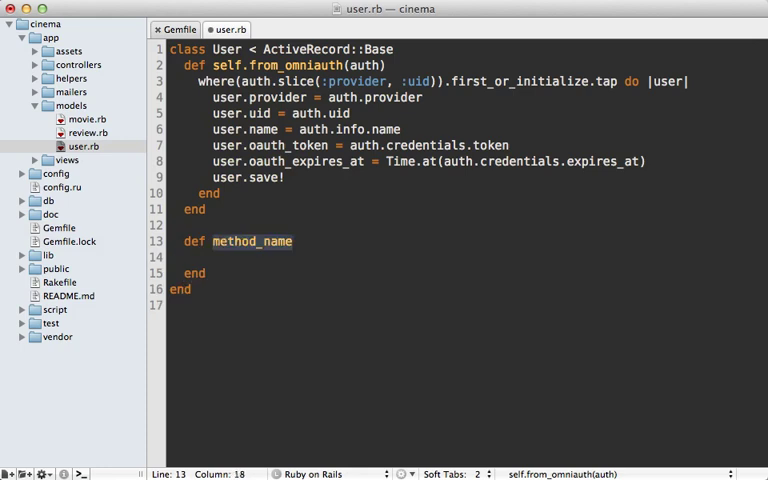
pyautogui.write('facebook')
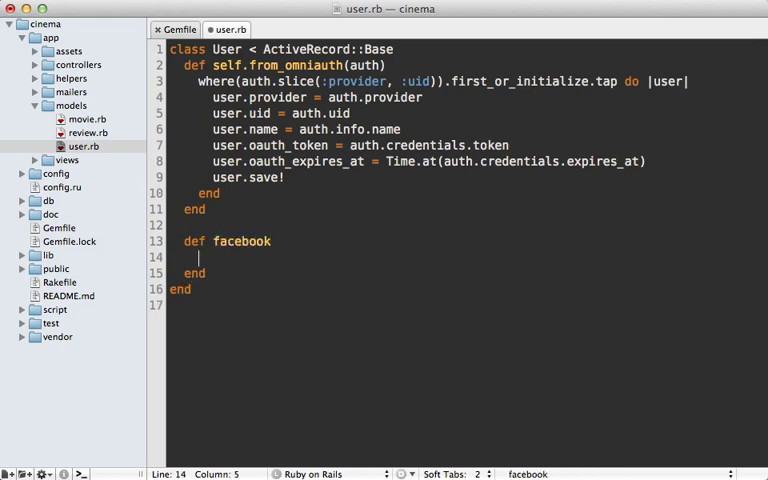
pyautogui.write('Koala::')
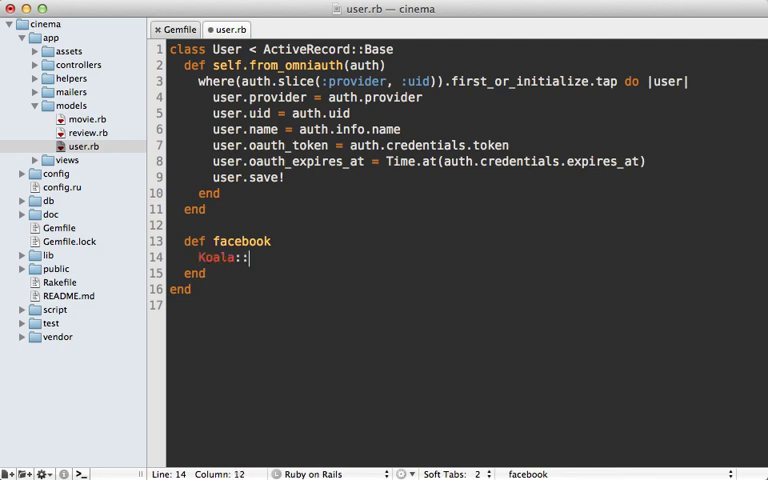
pyautogui.write('Facebook')
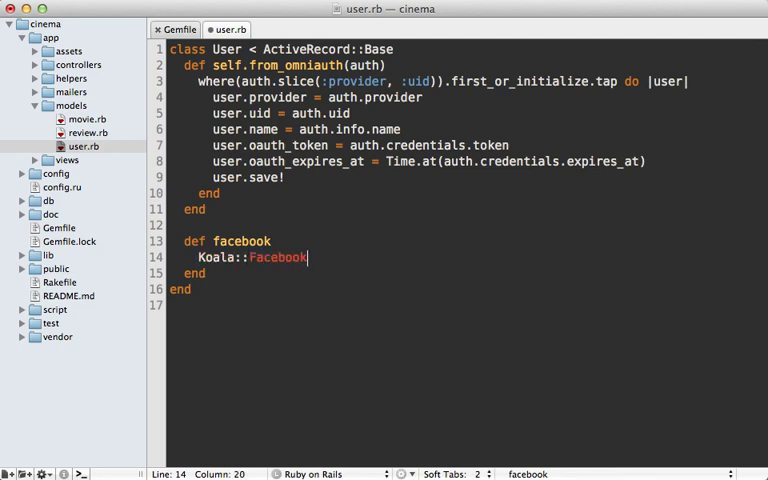
pyautogui.write('::API.new()')
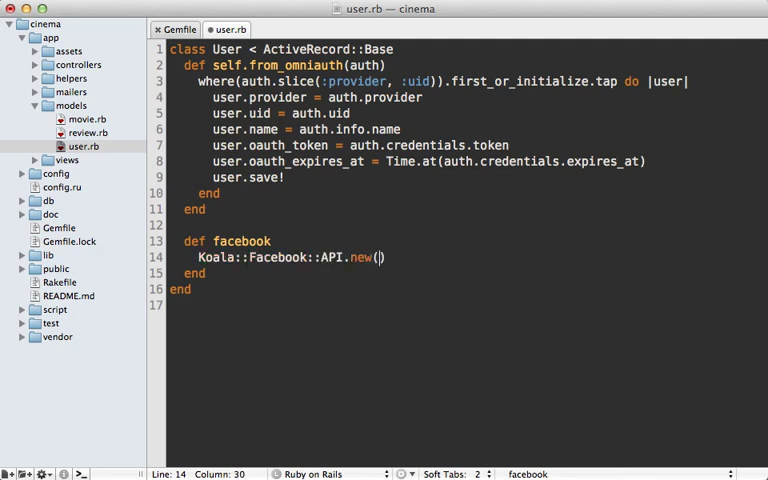
pyautogui.write('oauth_token')
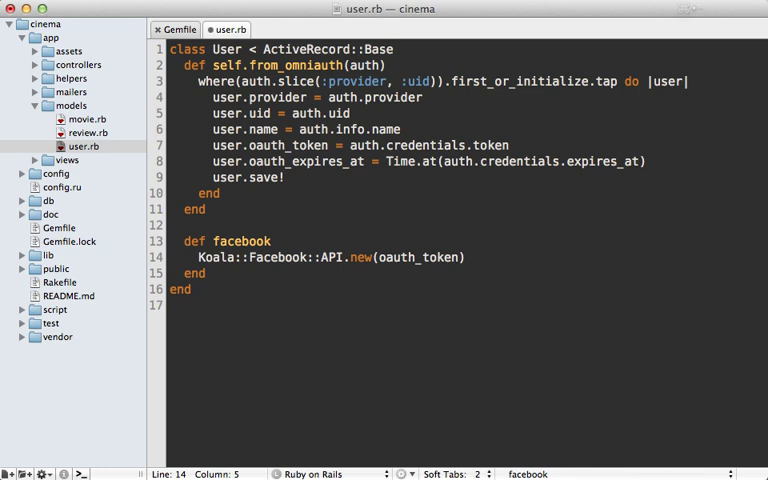
pyautogui.write('@')
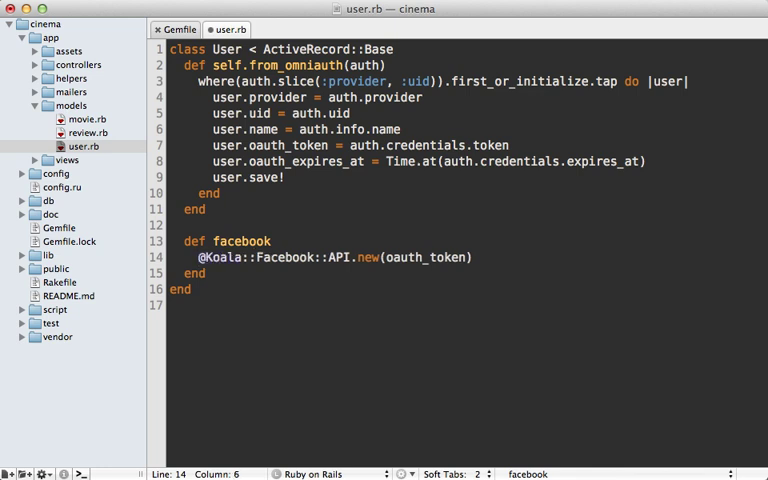
pyautogui.write('@facebook ||=')
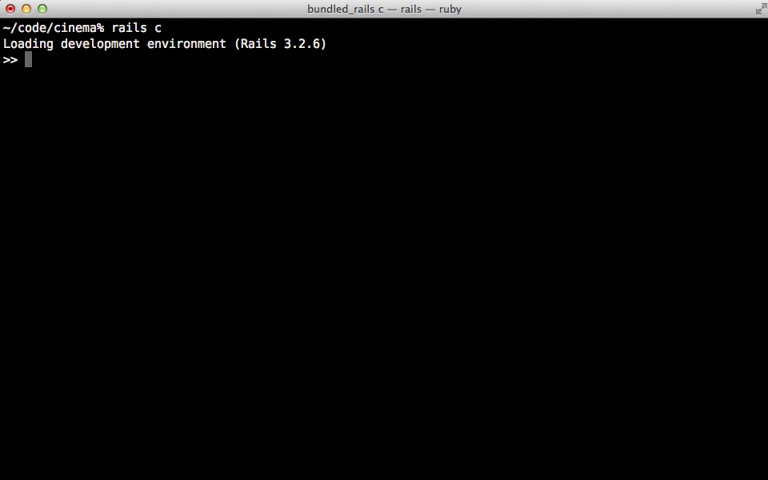
# In the Rails console, set u = User.first and run u.facebook.get_object("me").
pyautogui.write('u = User.fi')
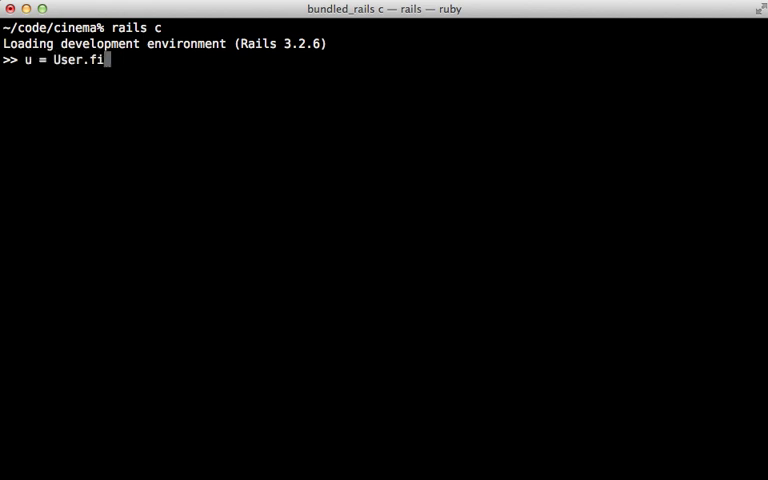
pyautogui.press('Enter')
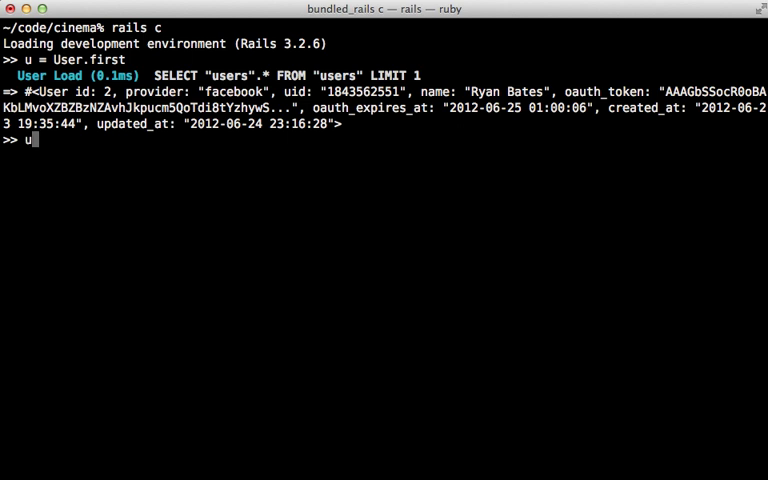
pyautogui.write('.facebook')
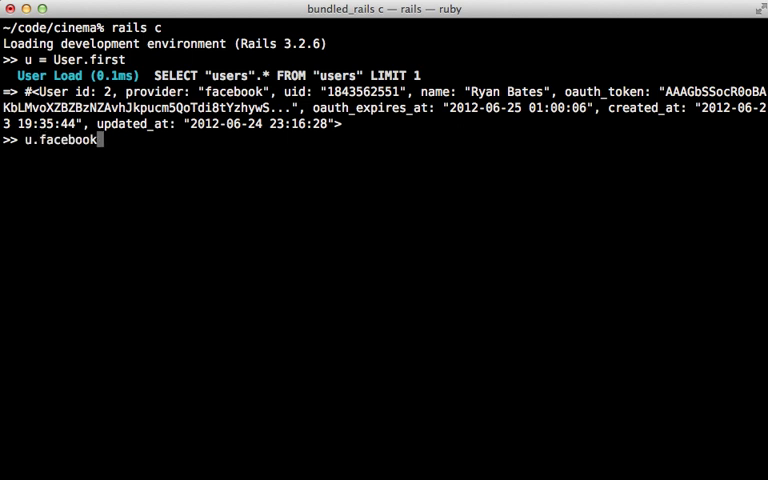
pyautogui.write('.get_objec')
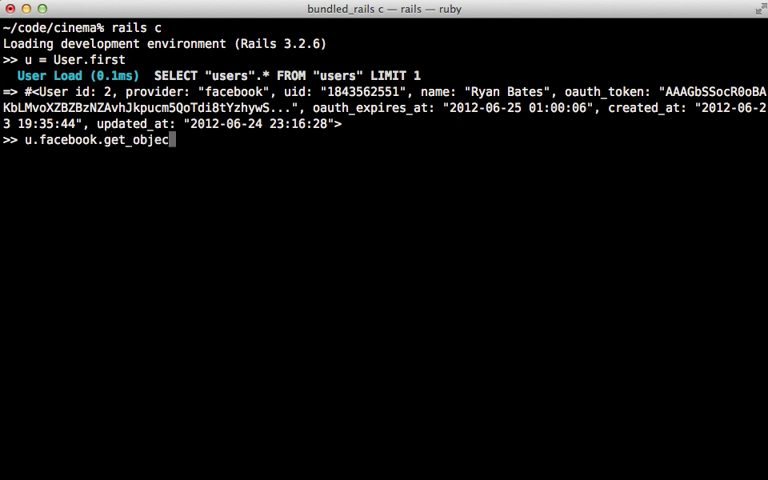
pyautogui.write('t("me')
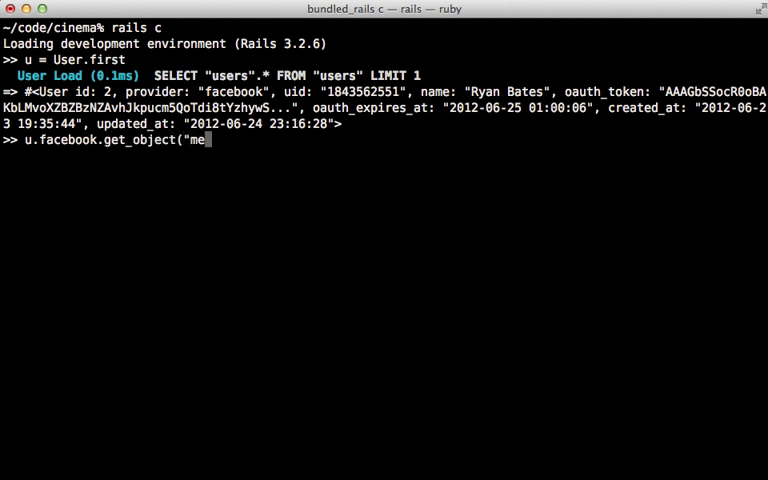
pyautogui.press('Return')
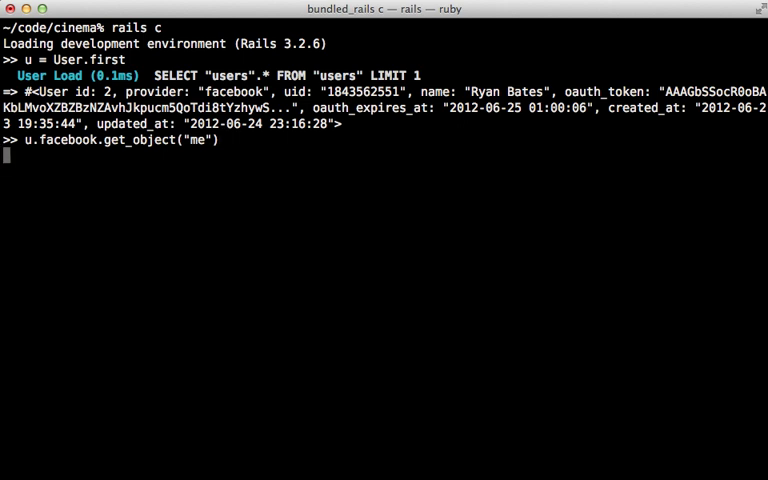
pyautogui.press('Return')
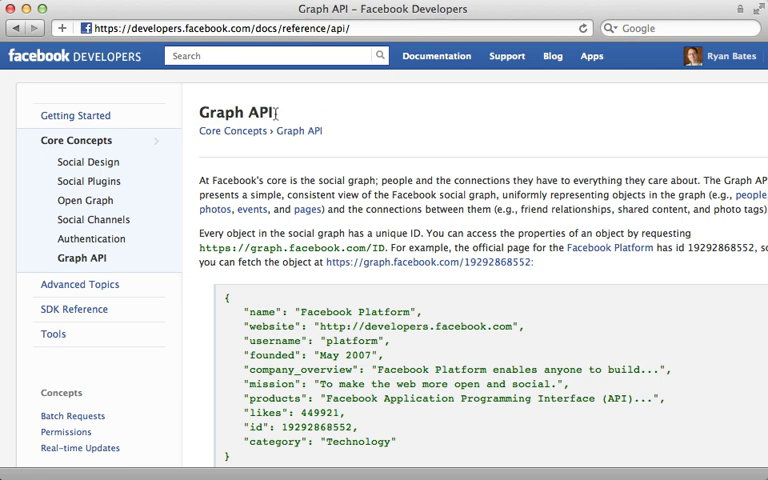
pyautogui.moveTo(282, 117)
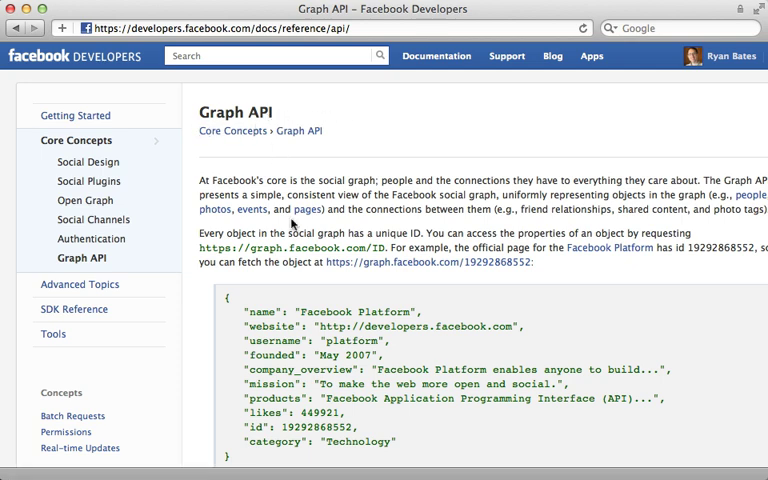
# Scroll the Graph API docs sidebar and open the User object reference.
pyautogui.scroll(-3)
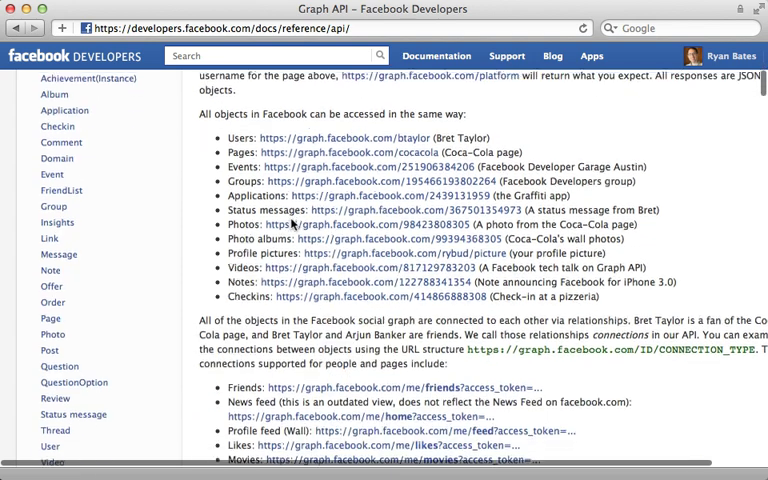
pyautogui.scroll(-3)
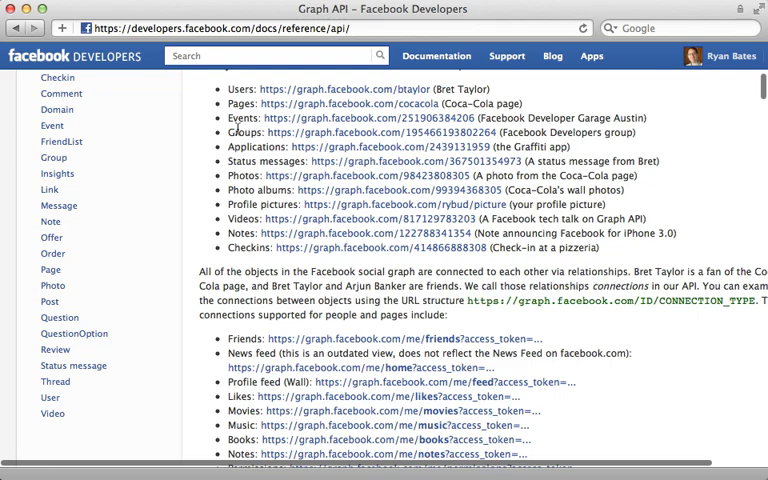
pyautogui.scroll(-3)
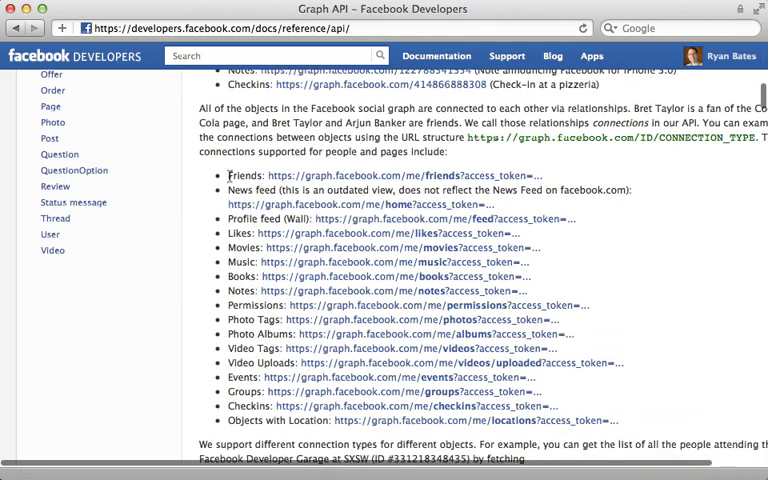
pyautogui.moveTo(247, 234)
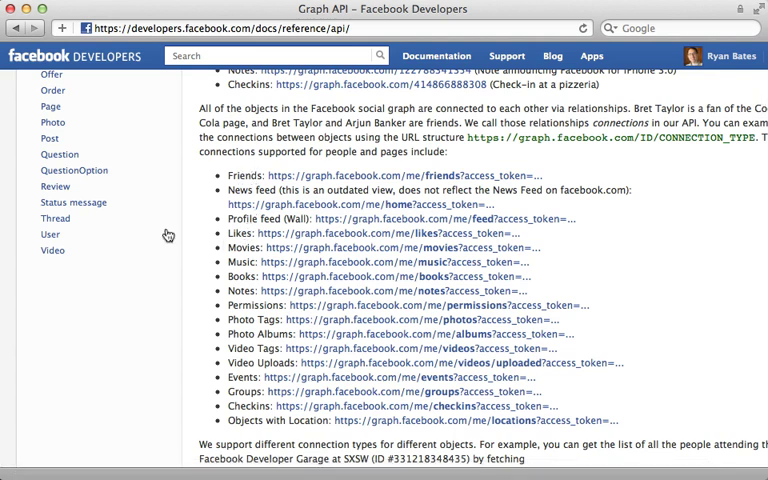
pyautogui.moveTo(62, 212)
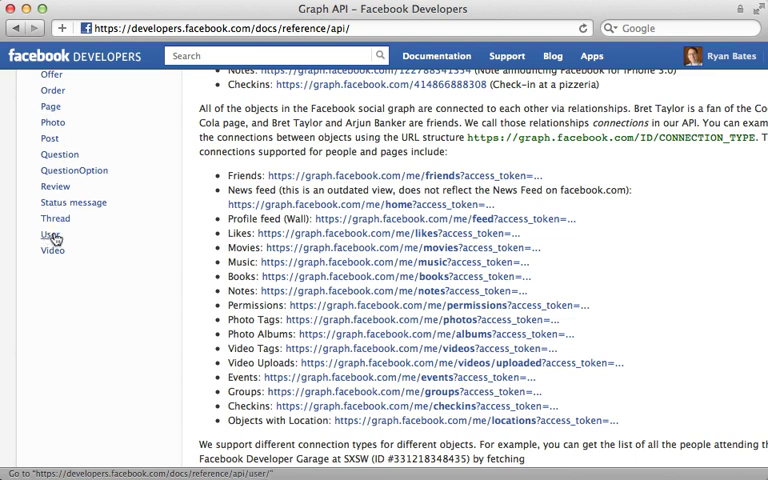
pyautogui.click(48, 234)
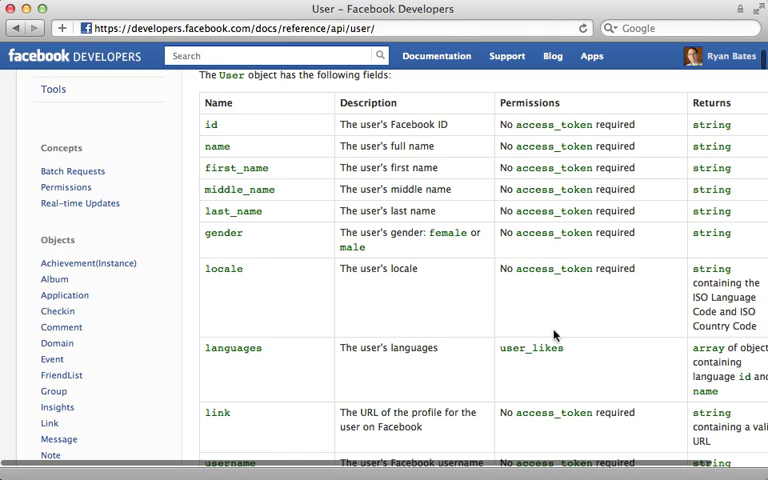
pyautogui.scroll(-3)
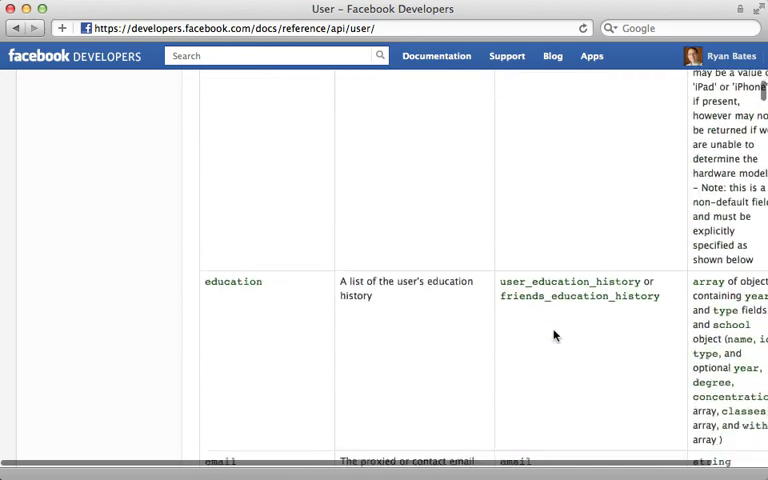
pyautogui.scroll(-3)
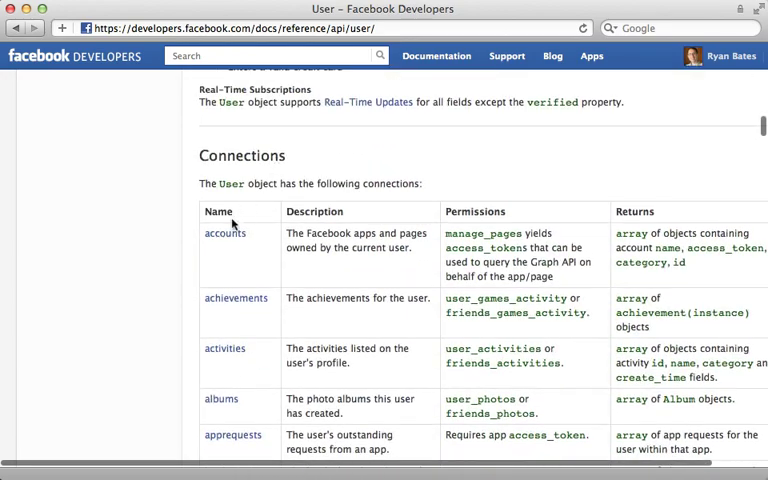
pyautogui.moveTo(250, 330)
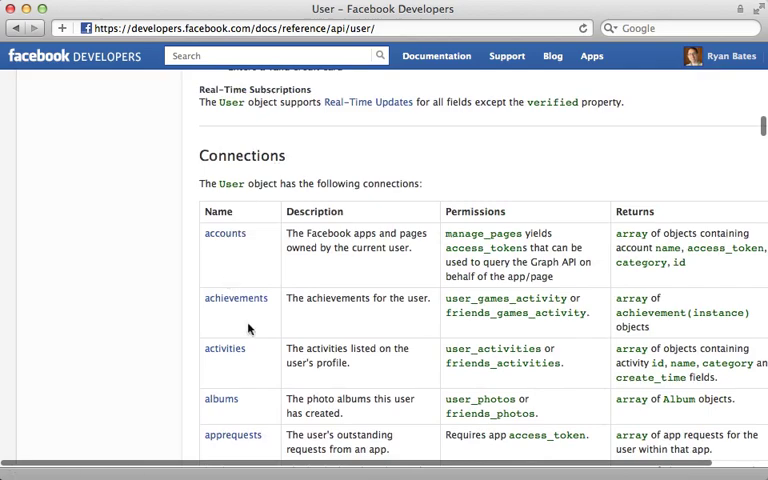
pyautogui.scroll(-3)
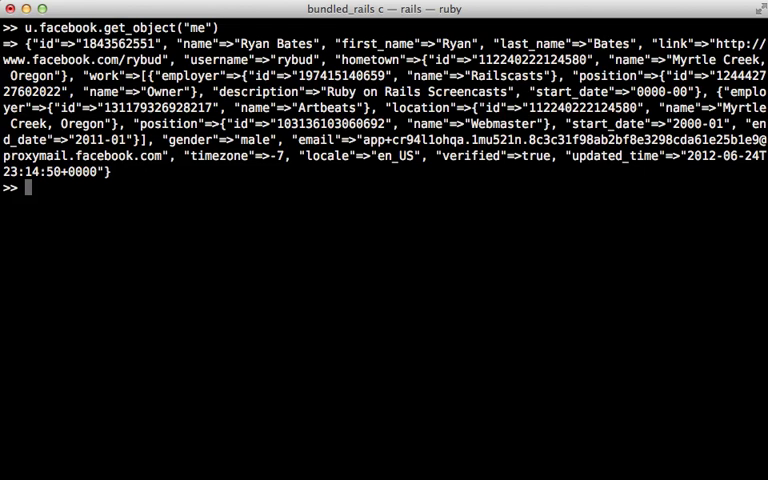
# List the user's likes with u.facebook.get_connection("me", "television").
pyautogui.write('u.facebook.get')
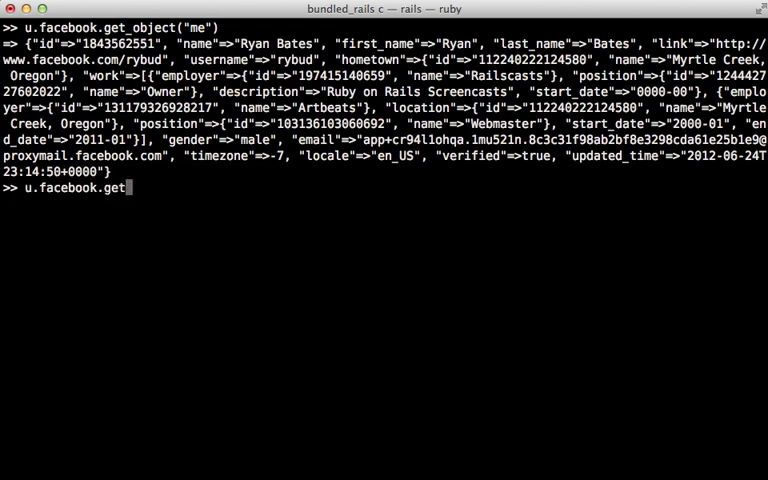
pyautogui.write('connection(')
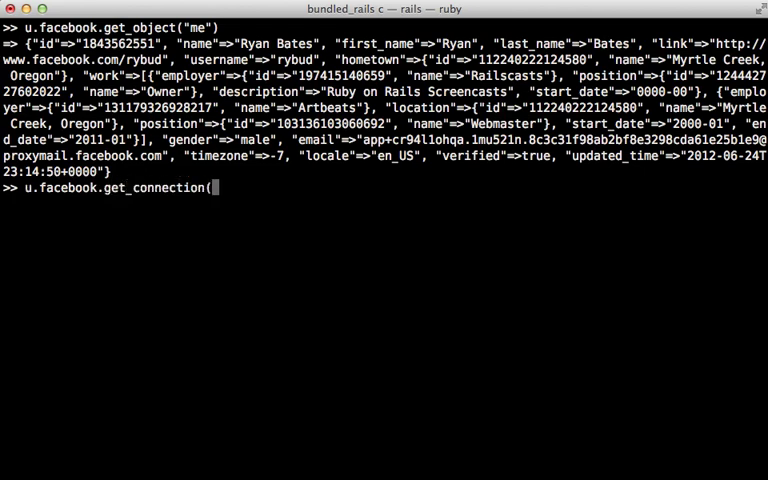
pyautogui.write('"me"')
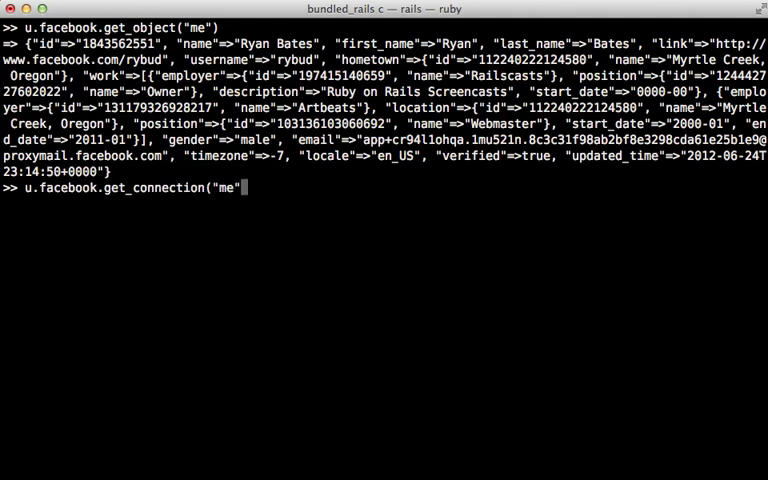
pyautogui.write(', "')
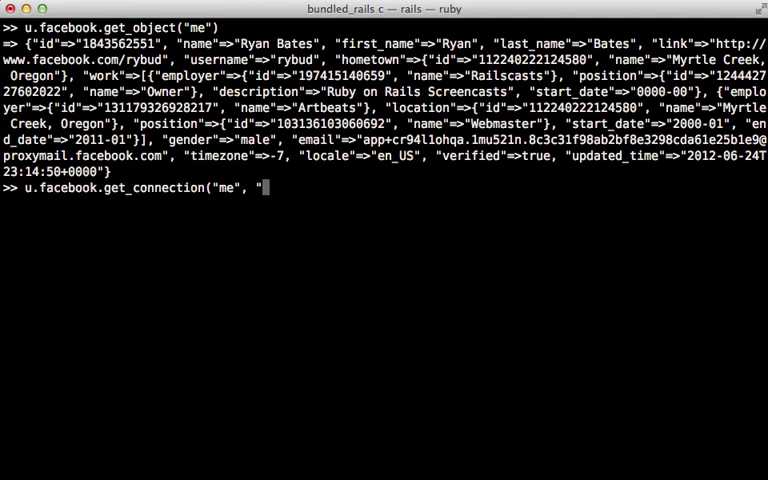
pyautogui.write('telev')
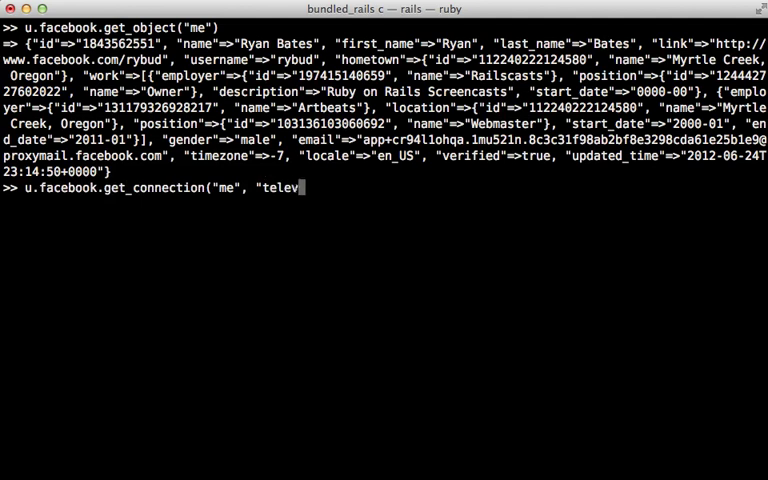
pyautogui.write('ision")')
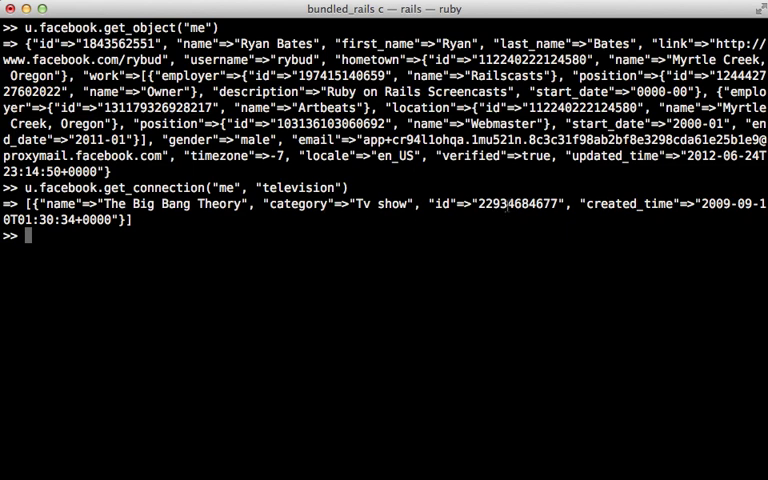
# Fetch The Big Bang Theory page via get_object, by its id and by "TheBigBangTheory".
pyautogui.doubleClick(518, 208)
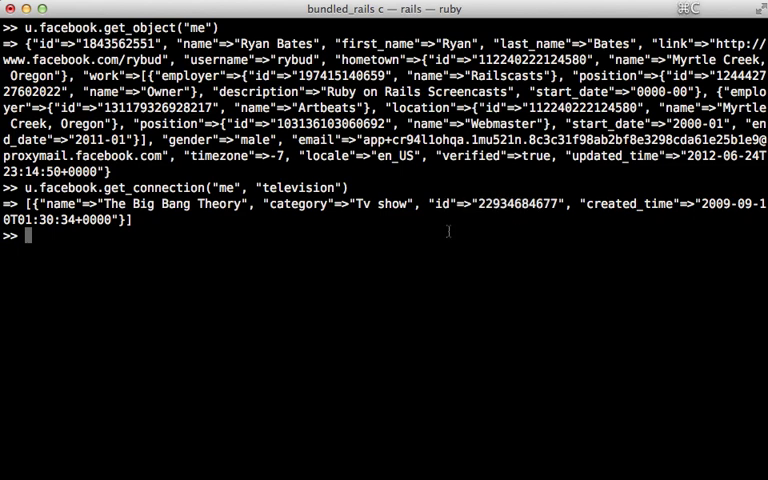
pyautogui.write('u.facebook.get_object("22934684677')
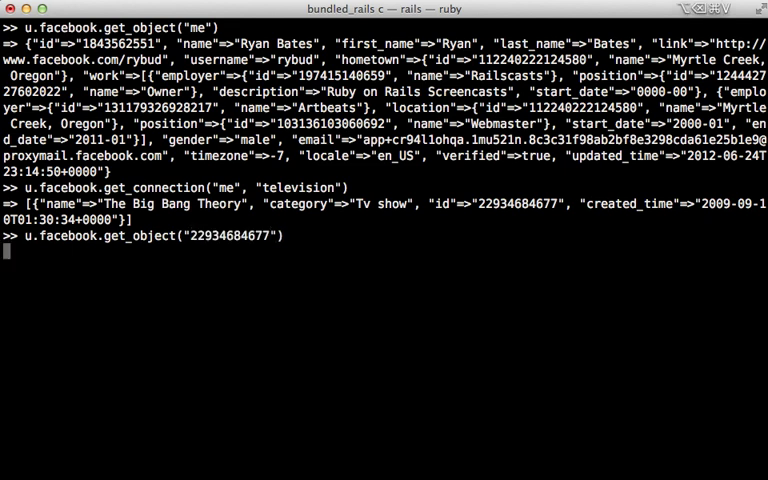
pyautogui.press('Return')
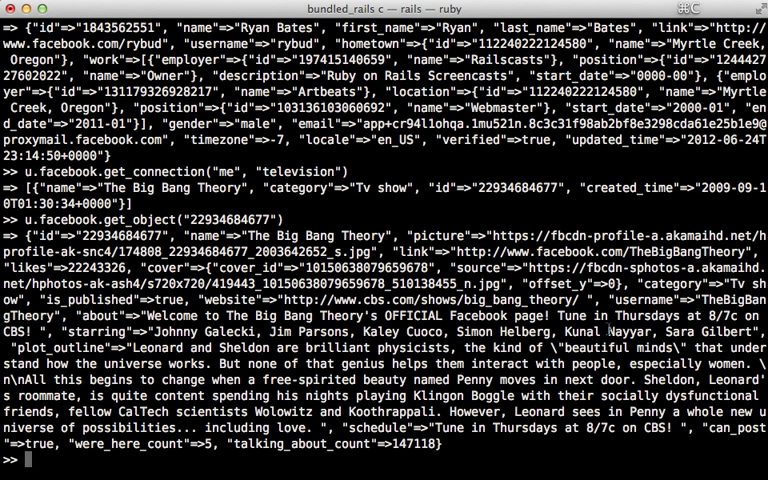
pyautogui.write('u.facebook.get_object("TheBigBangTheory")')
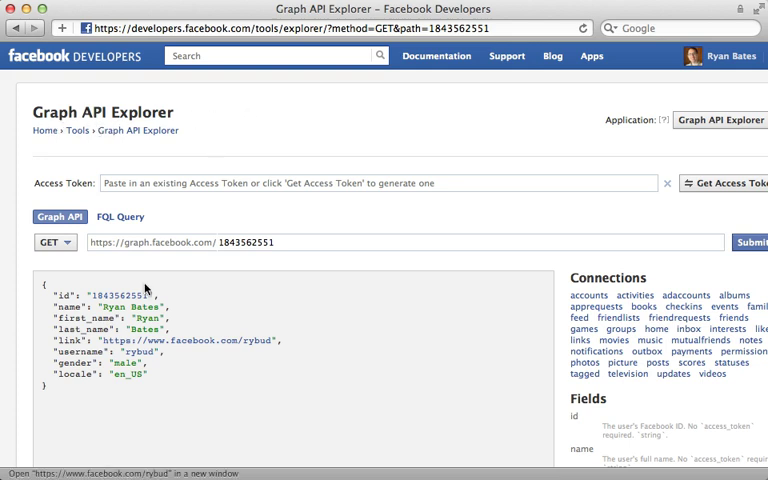
pyautogui.moveTo(137, 395)
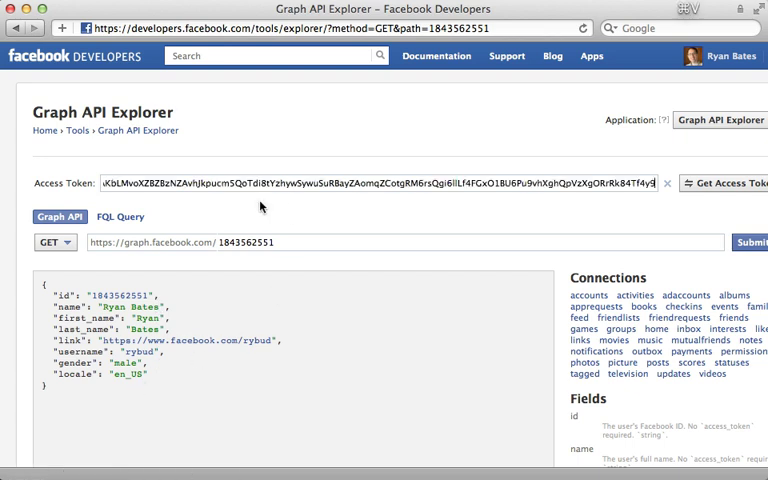
# Submit the user query with the access token, then view The Big Bang Theory page object.
pyautogui.click(751, 242)
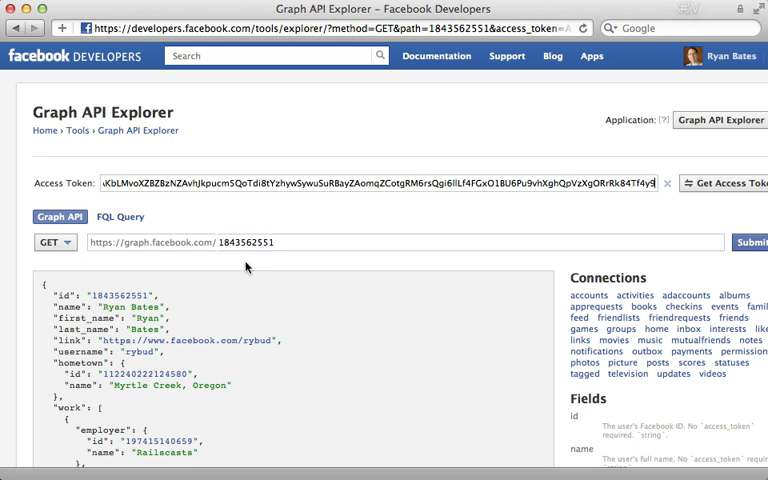
pyautogui.moveTo(224, 297)
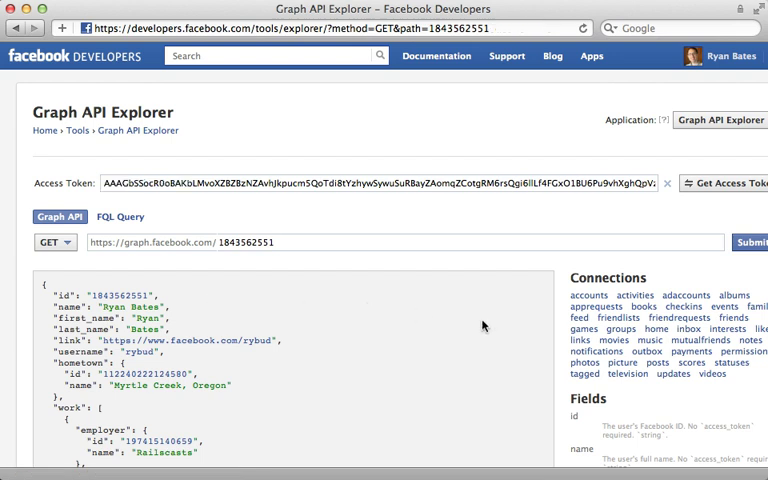
pyautogui.moveTo(578, 374)
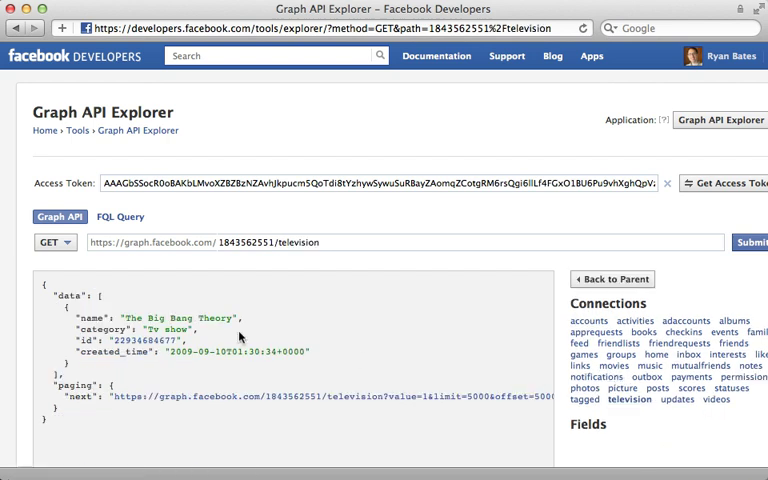
pyautogui.moveTo(155, 347)
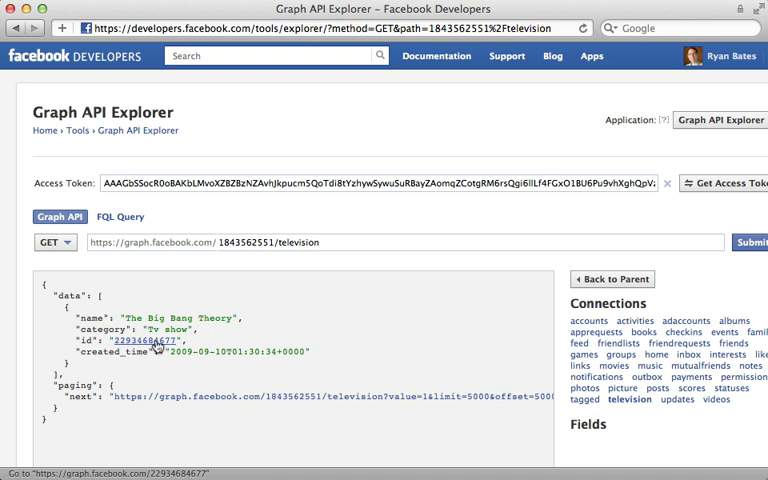
pyautogui.click(156, 345)
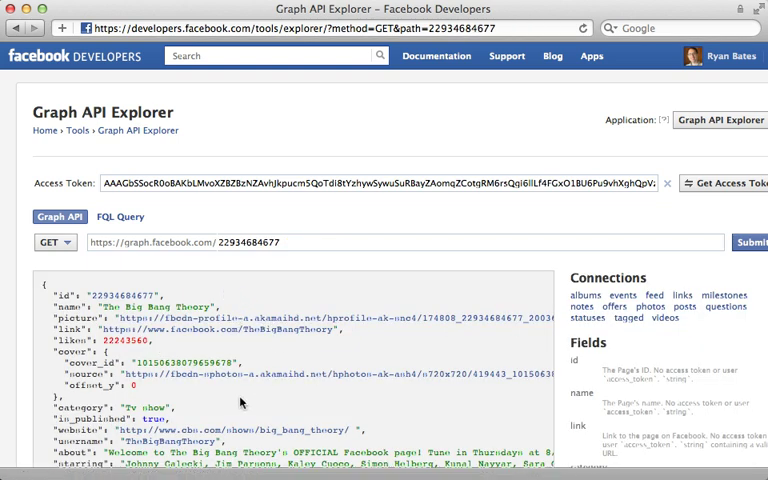
pyautogui.moveTo(587, 294)
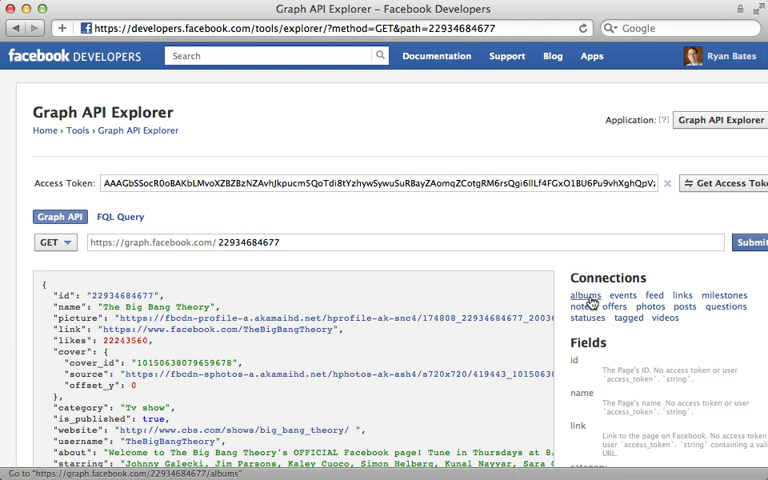
pyautogui.moveTo(642, 318)
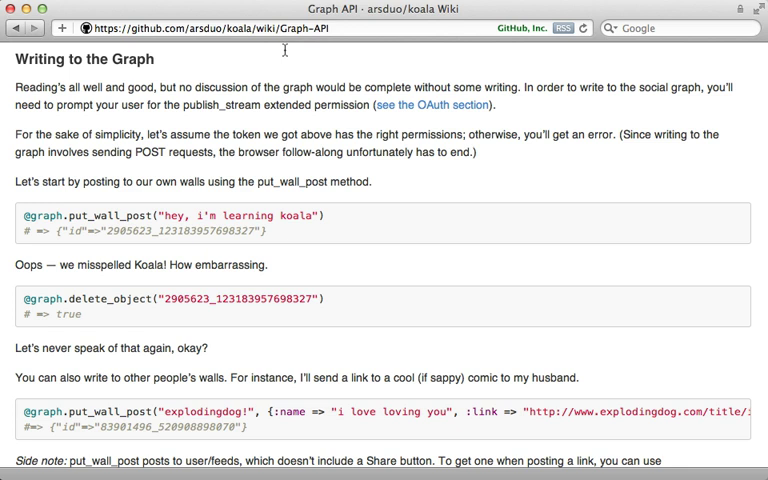
pyautogui.moveTo(275, 38)
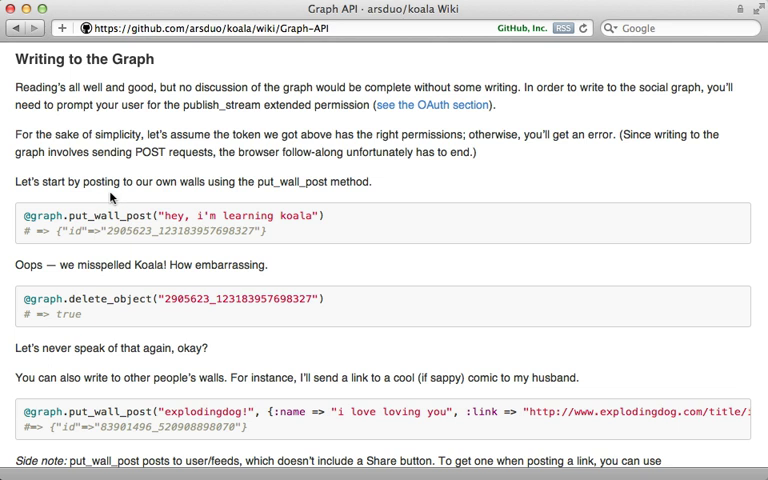
pyautogui.moveTo(117, 254)
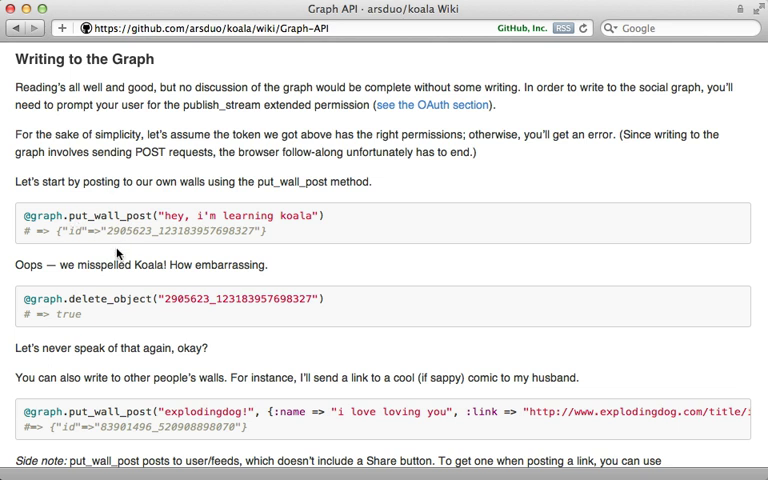
# Scroll to the Instance Method Summary of Koala::Facebook::GraphAPIMethods on RubyDoc.
pyautogui.scroll(-3)
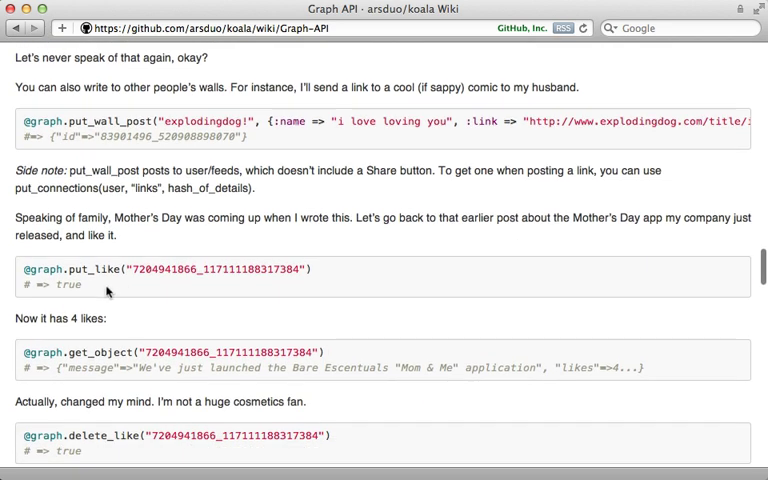
pyautogui.moveTo(174, 292)
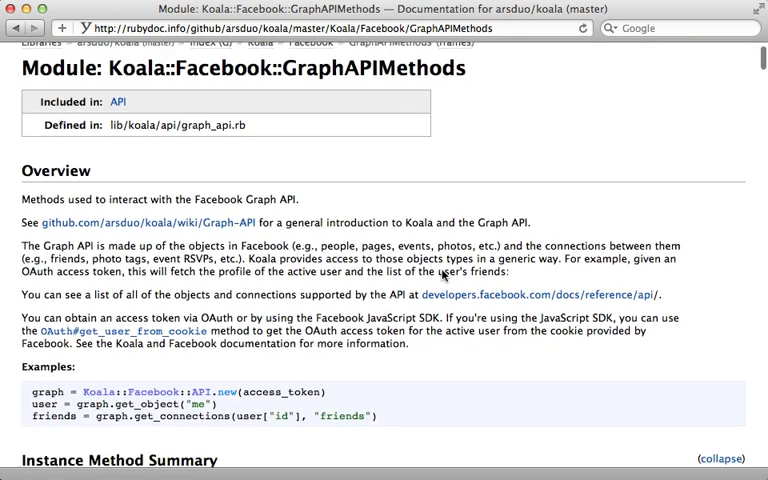
pyautogui.scroll(-3)
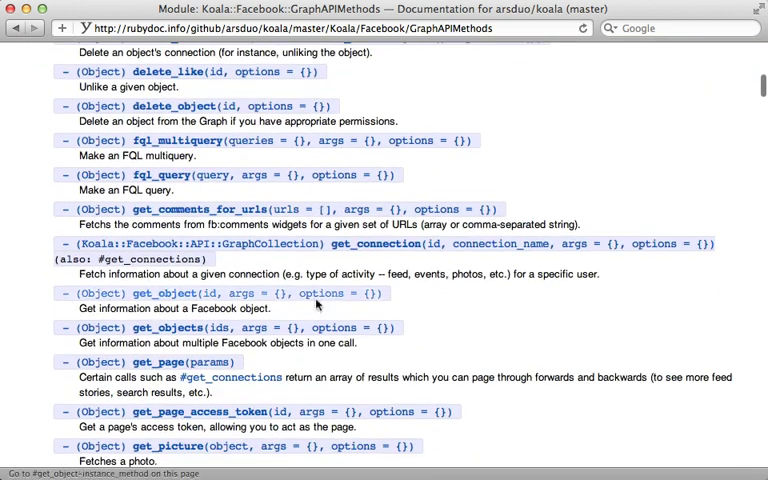
pyautogui.scroll(-3)
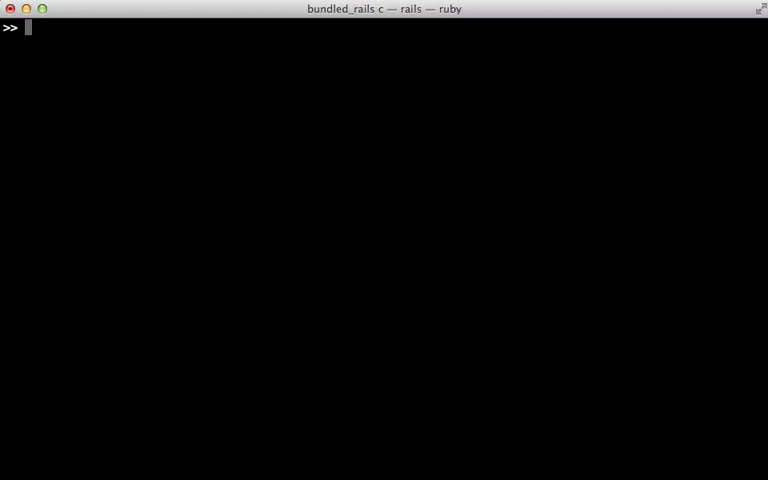
# Type a u.facebook.put_wall_post call with a test message in the Rails console.
pyautogui.write('u.fac')
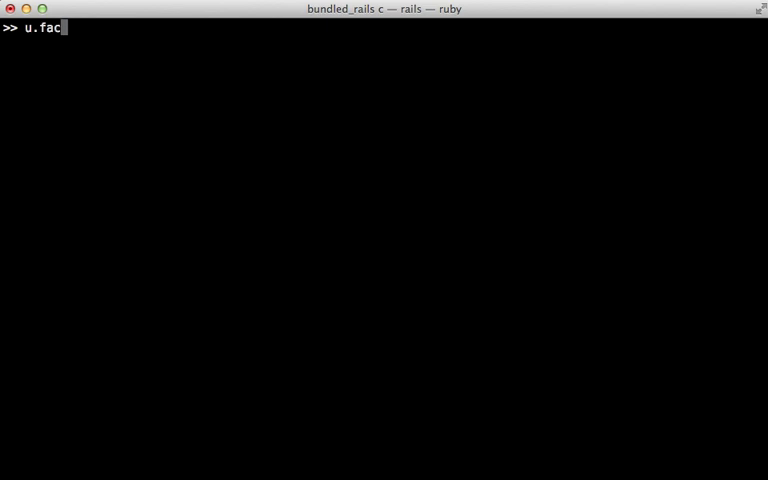
pyautogui.write('ebook.put_wal')
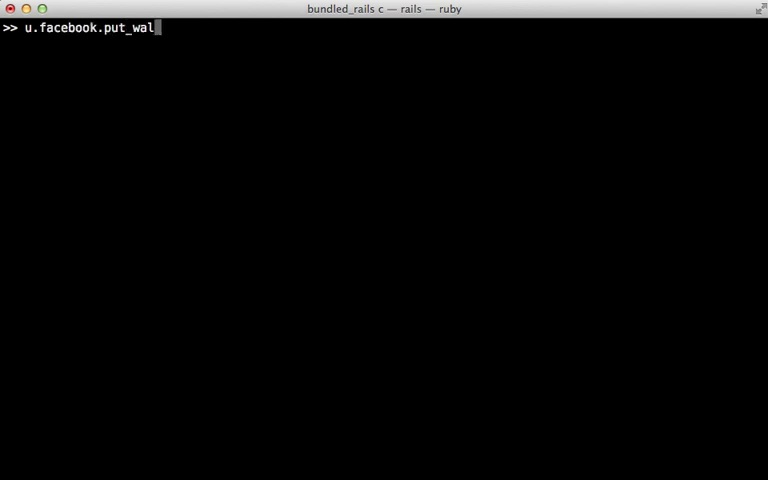
pyautogui.write('l_post("tes')
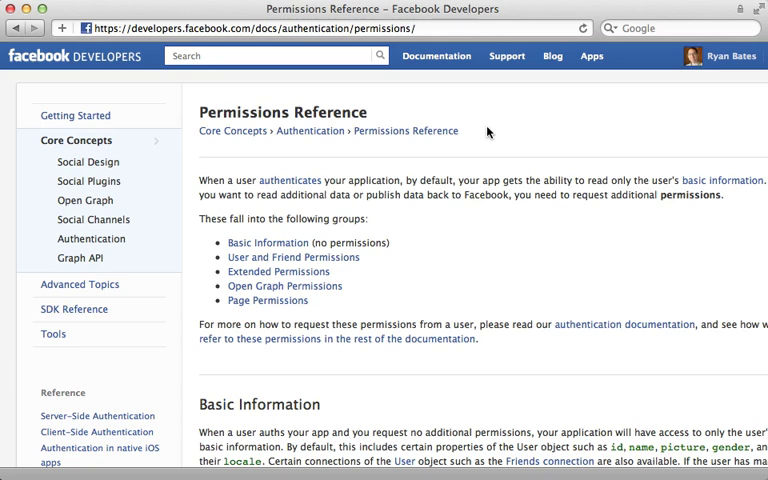
pyautogui.moveTo(273, 126)
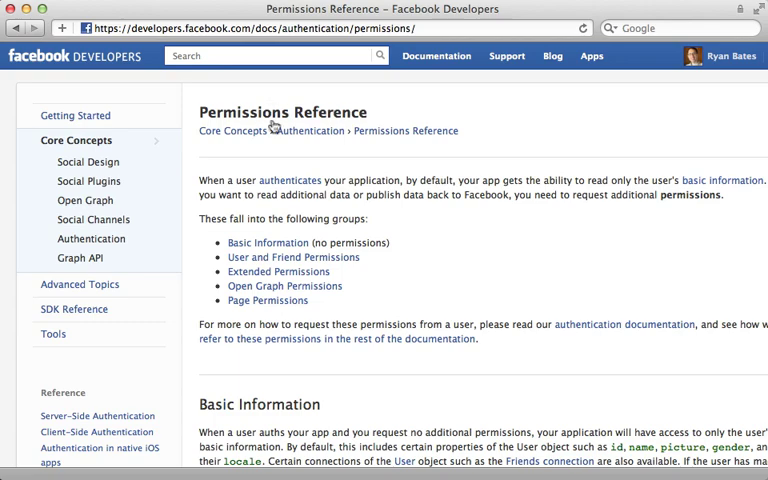
# Scroll to Extended Permissions and highlight the publish_stream permission.
pyautogui.scroll(-3)
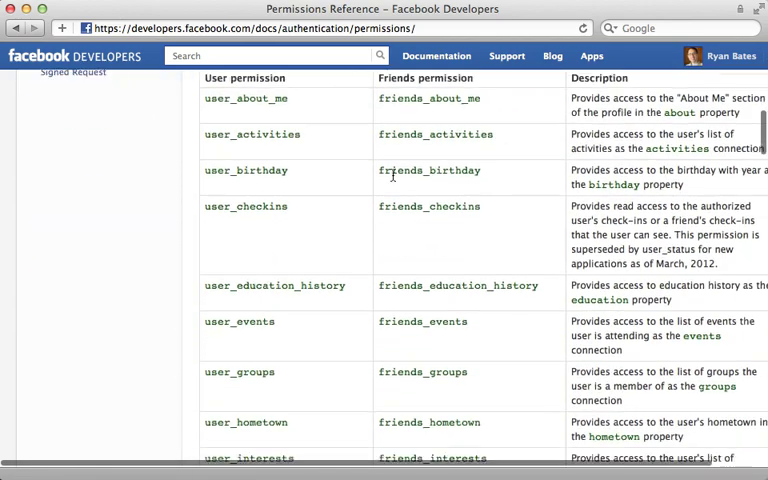
pyautogui.scroll(-3)
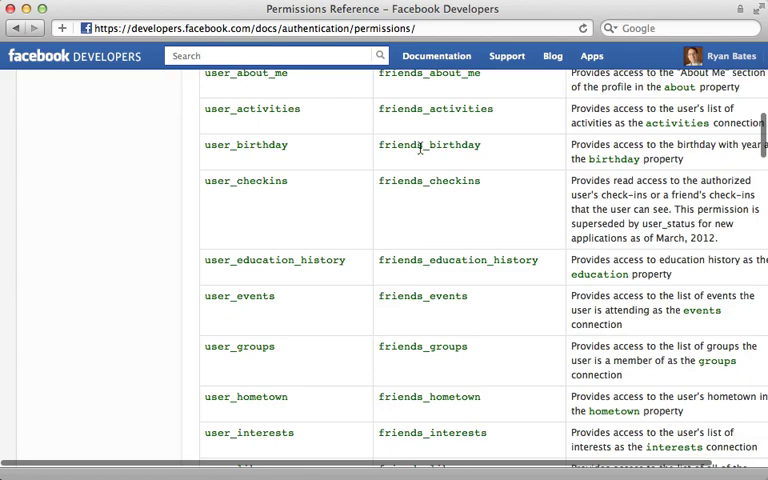
pyautogui.scroll(-3)
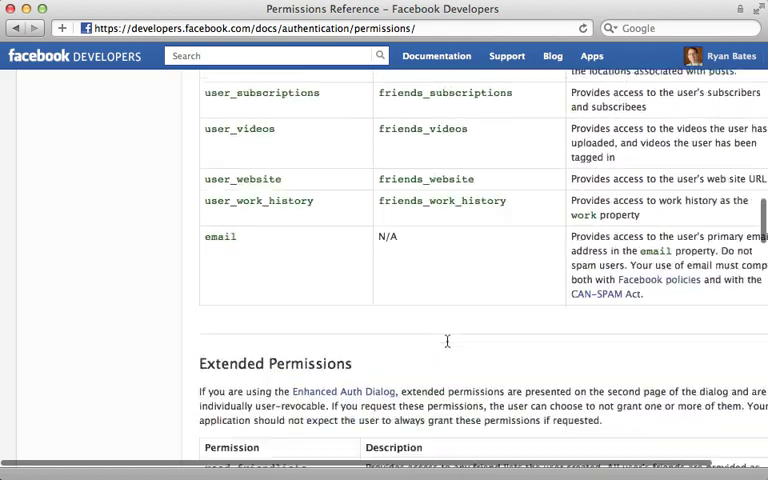
pyautogui.scroll(-3)
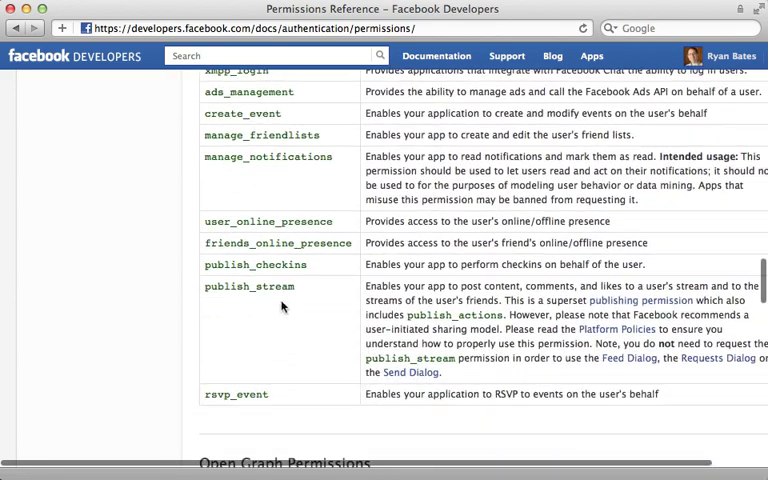
pyautogui.doubleClick(249, 287)
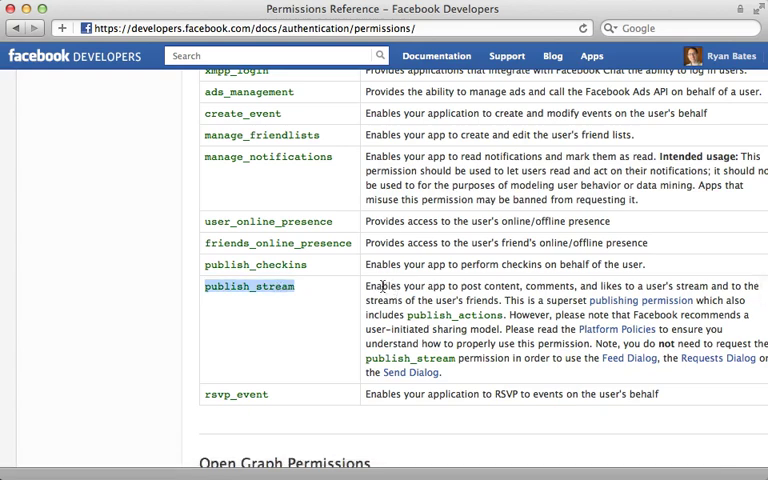
pyautogui.moveTo(390, 327)
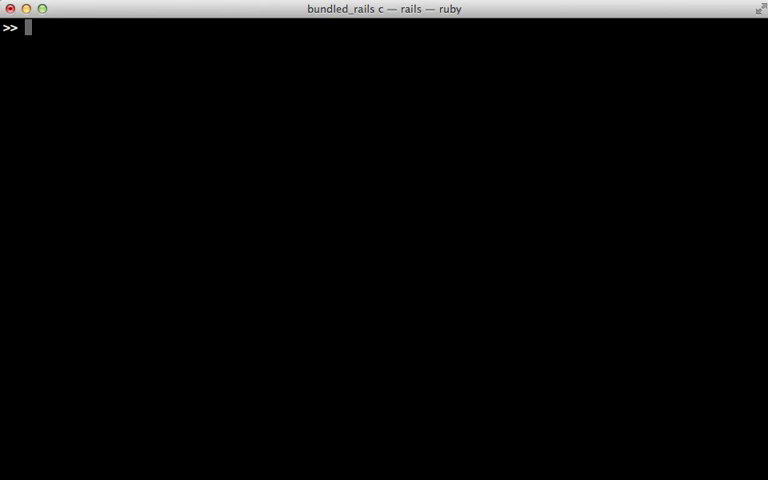
# Run u.facebook.get_connection("me", "permissions") in the rails console to list granted permissions.
pyautogui.write('u.facebook.get_con')
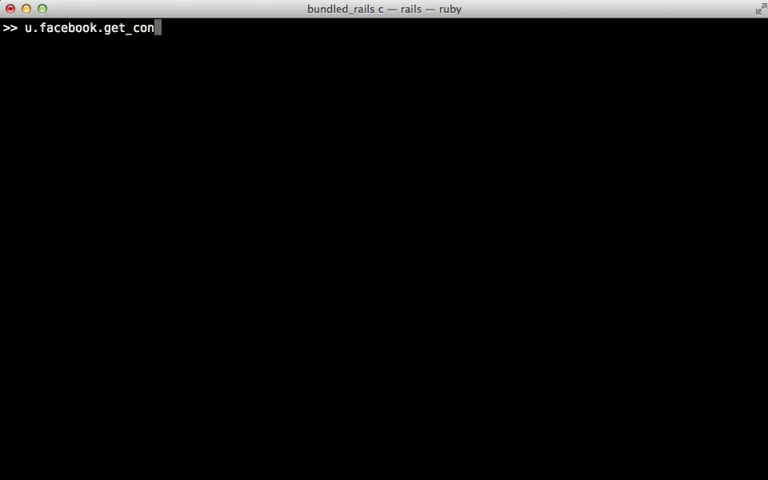
pyautogui.write('nection("me",')
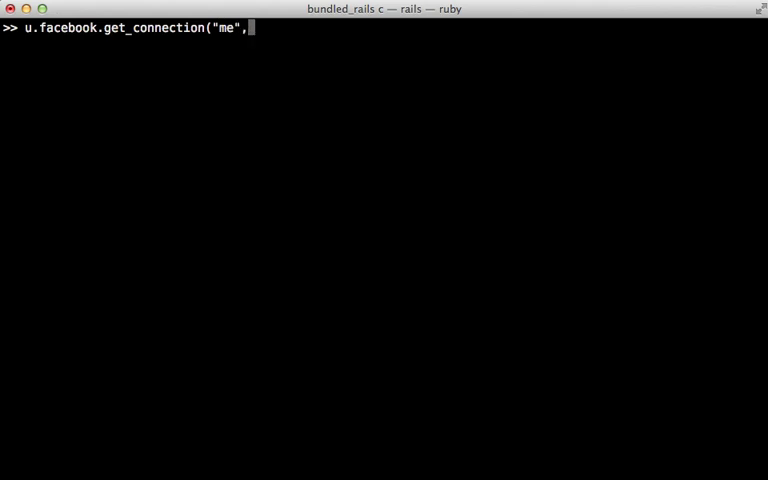
pyautogui.write('"permissions"')
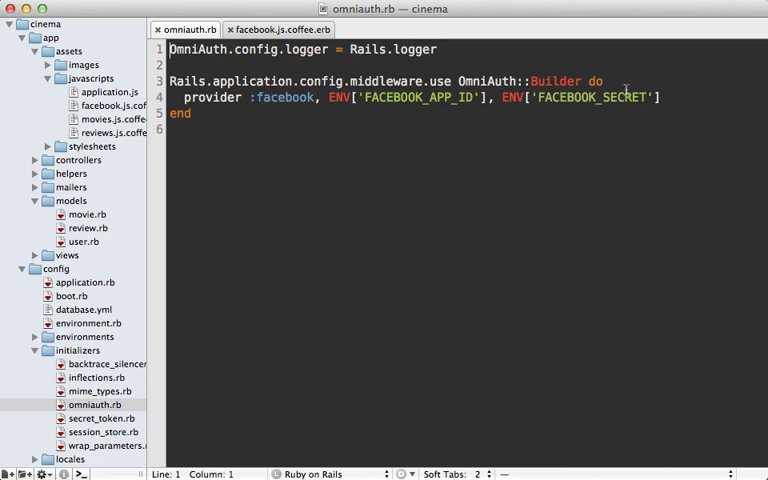
# Add scope: "email,publish_stream" to the provider :facebook line in omniauth.rb.
pyautogui.write(', scope: "')
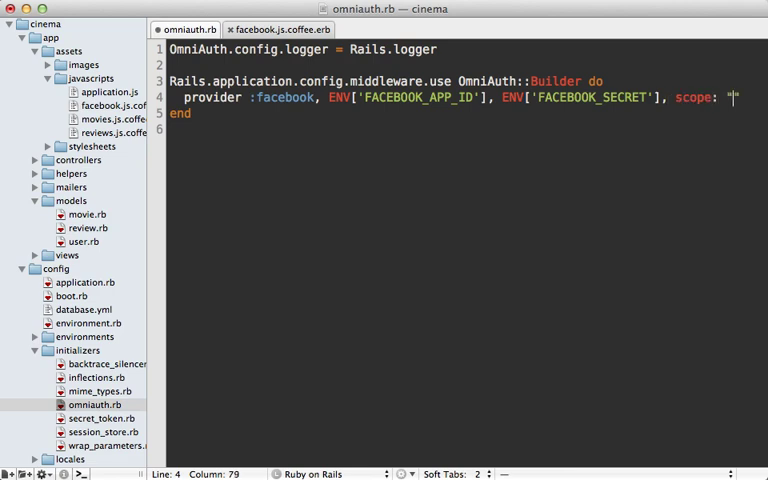
pyautogui.write('email,')
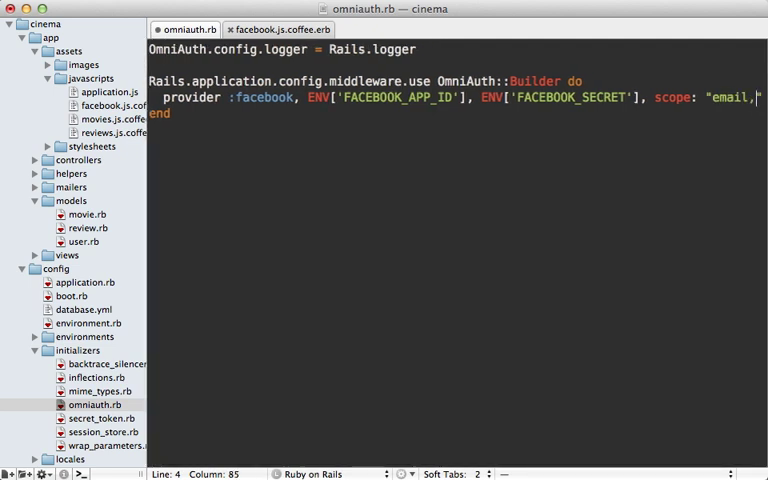
pyautogui.write('publish_s')
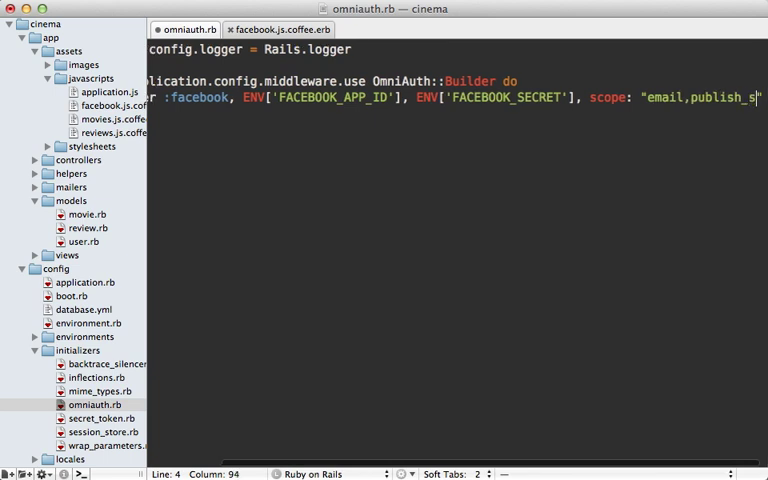
pyautogui.write('tream')
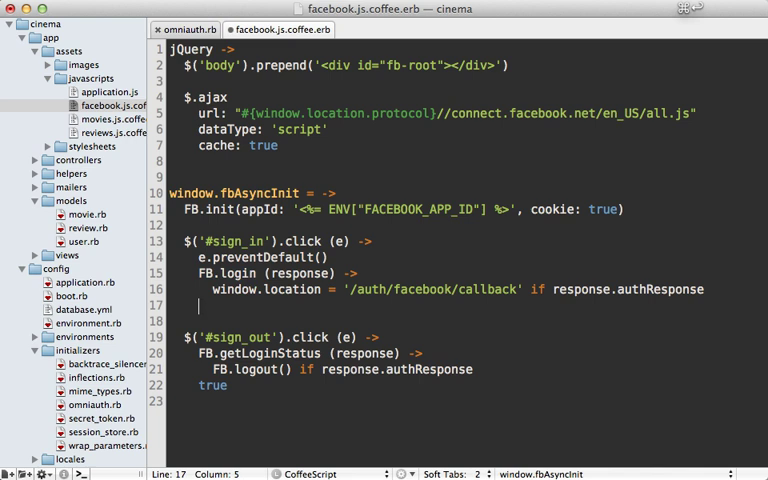
# Pass scope: "email,publish_stream" to the FB.login call in facebook.js.coffee.erb.
pyautogui.write(',')
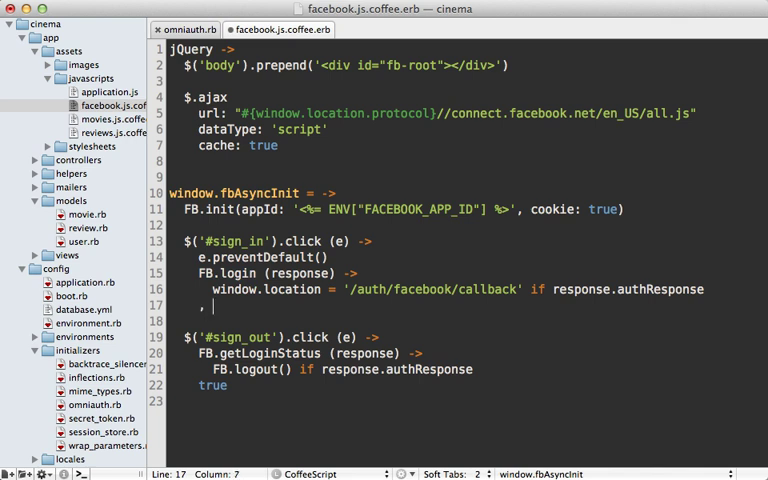
pyautogui.write('scope: "email,publish_stream"')
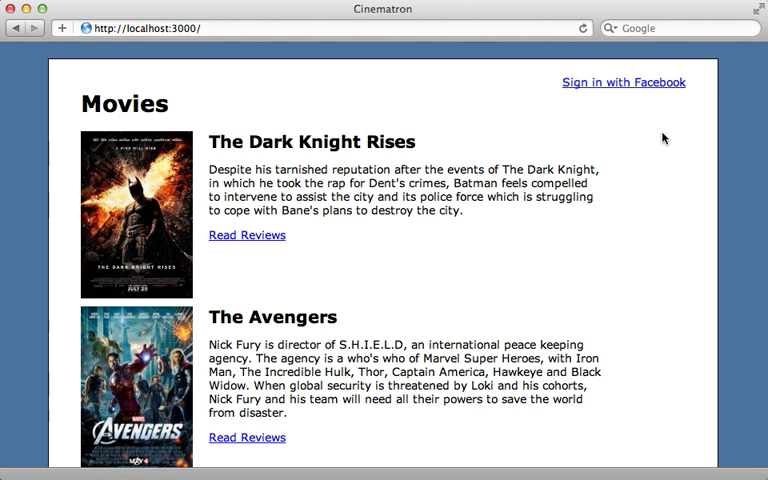
pyautogui.moveTo(635, 88)
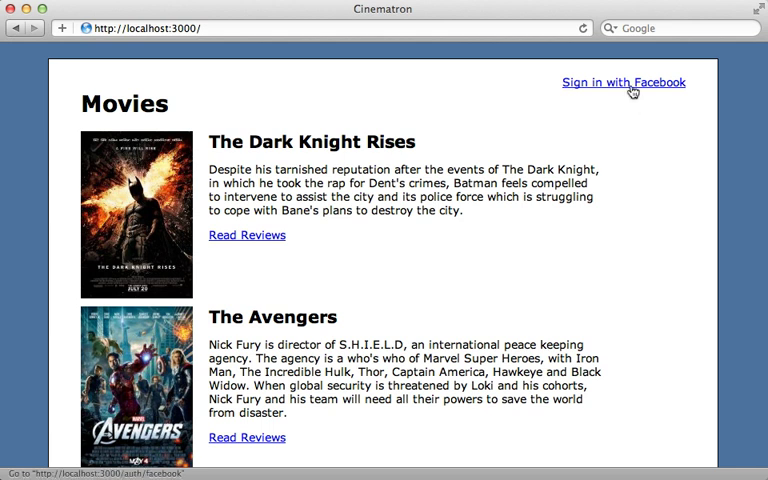
# Sign in to Cinematron with Facebook, skipping the permission to post on the user's behalf.
pyautogui.click(620, 83)
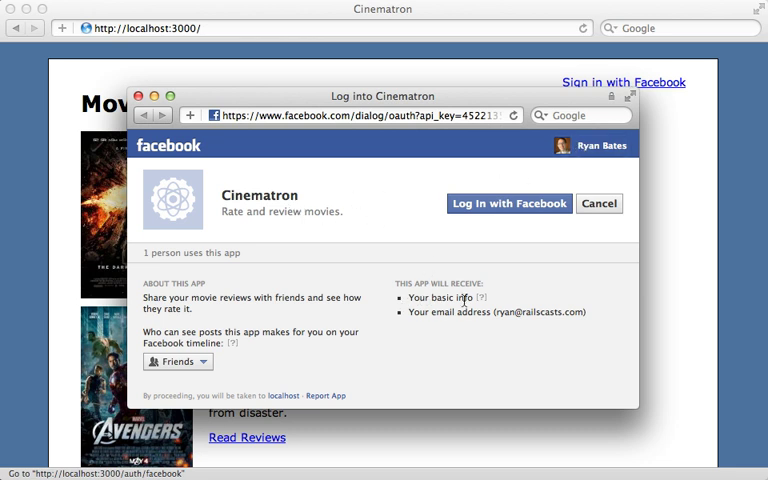
pyautogui.moveTo(472, 313)
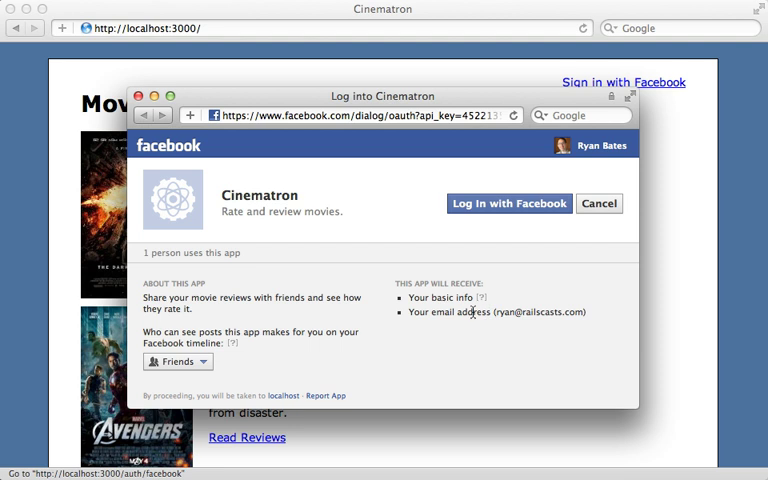
pyautogui.click(508, 203)
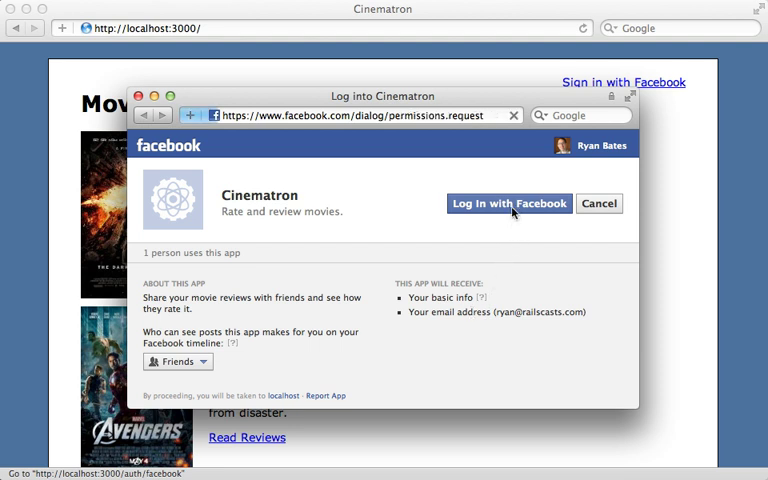
pyautogui.click(510, 203)
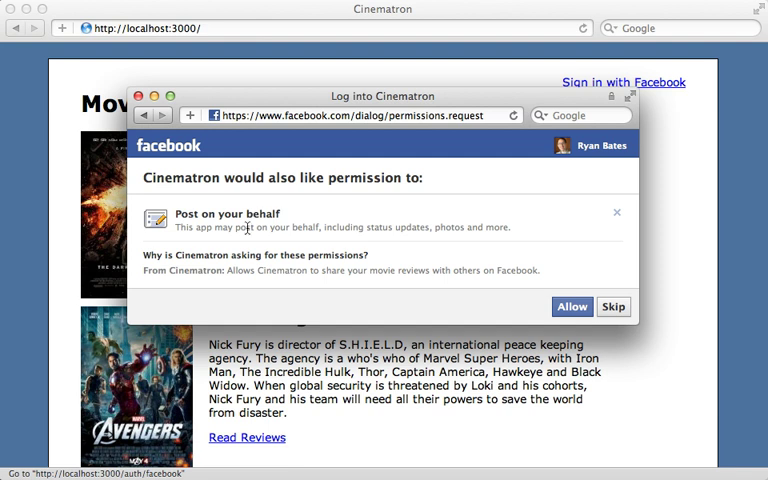
pyautogui.moveTo(268, 214)
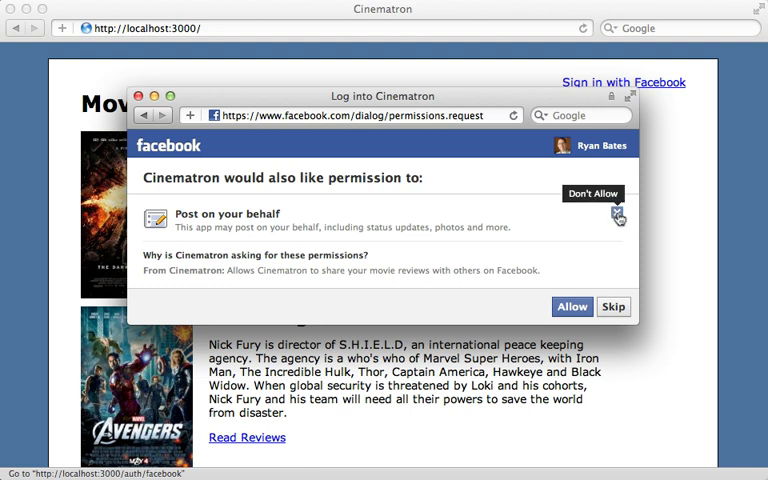
pyautogui.click(614, 216)
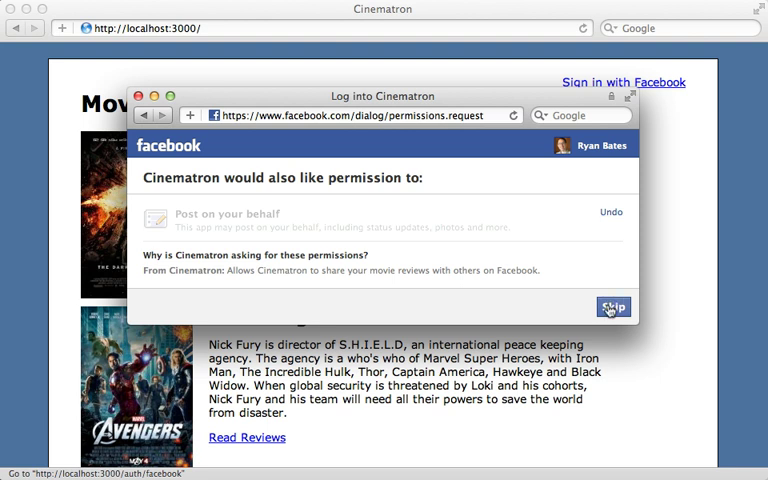
pyautogui.click(613, 307)
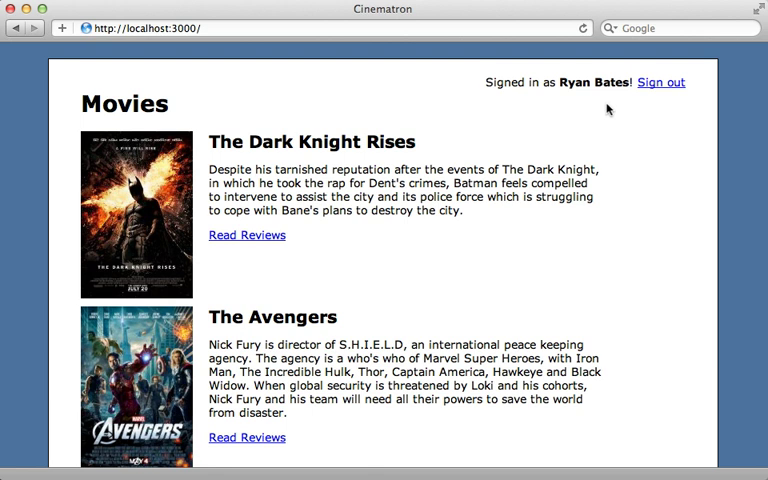
pyautogui.moveTo(602, 92)
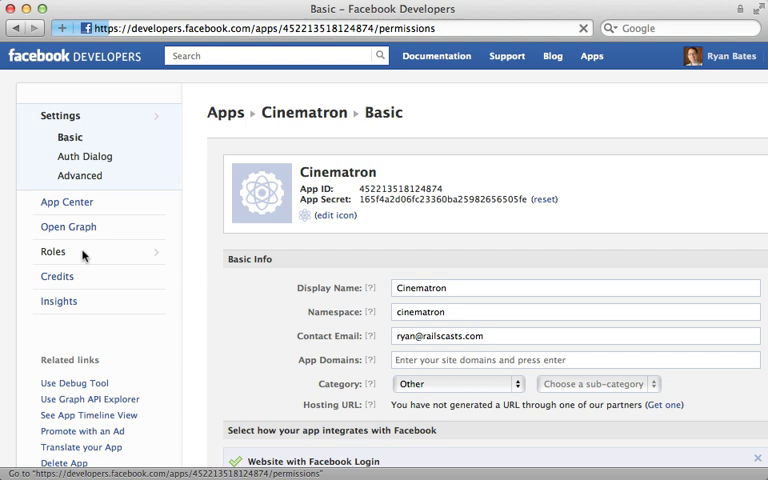
# Create 3 test users from the Cinematron app's Roles page and dismiss the success message.
pyautogui.click(52, 251)
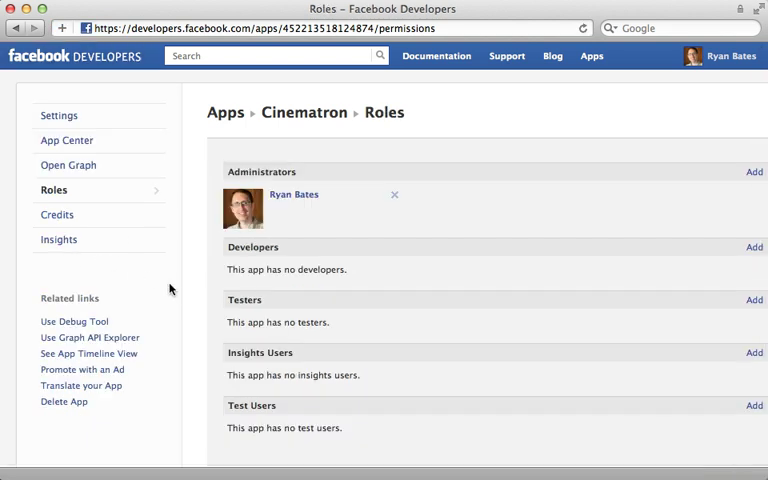
pyautogui.moveTo(468, 440)
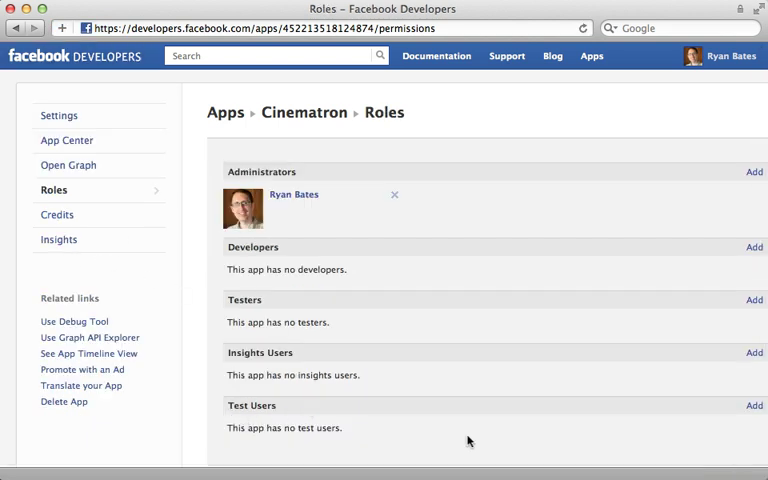
pyautogui.click(750, 402)
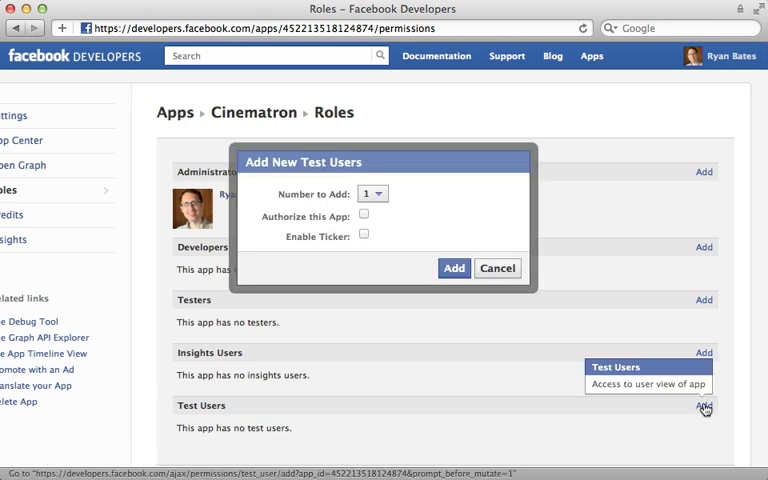
pyautogui.click(372, 193)
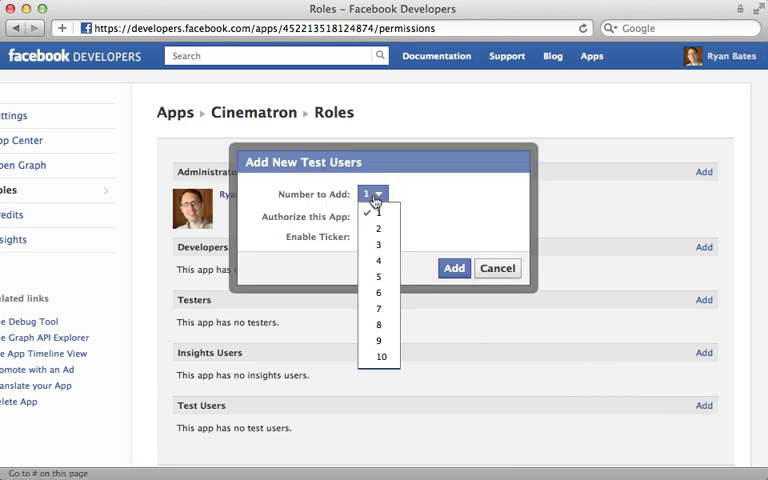
pyautogui.moveTo(386, 244)
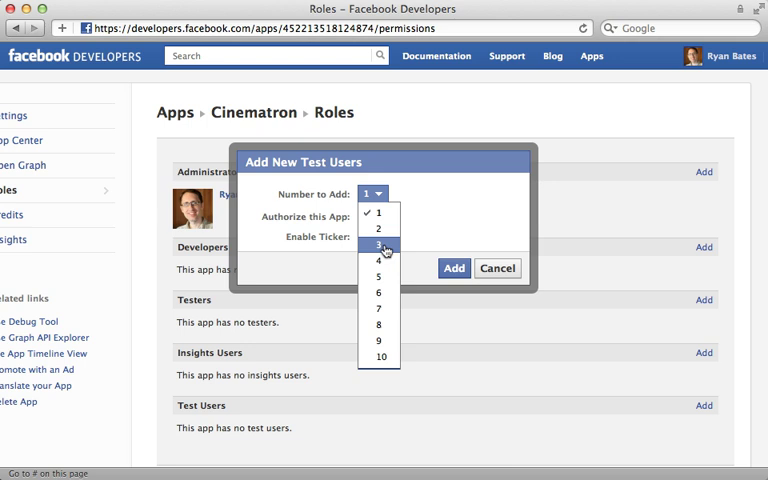
pyautogui.click(380, 243)
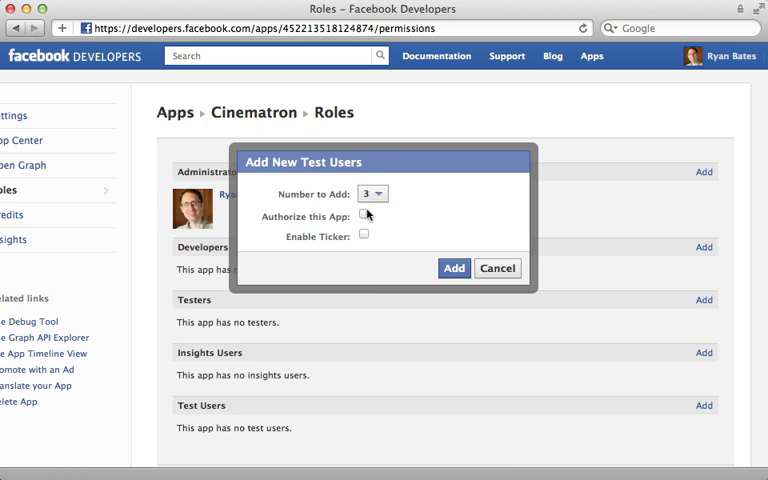
pyautogui.click(453, 268)
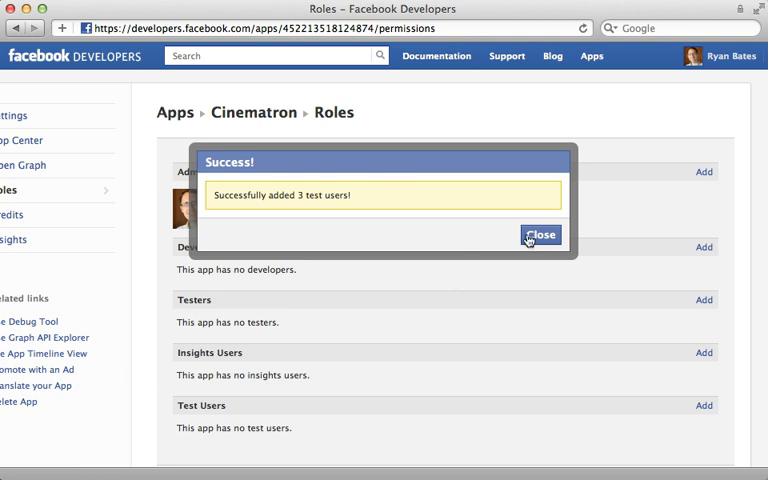
pyautogui.click(542, 234)
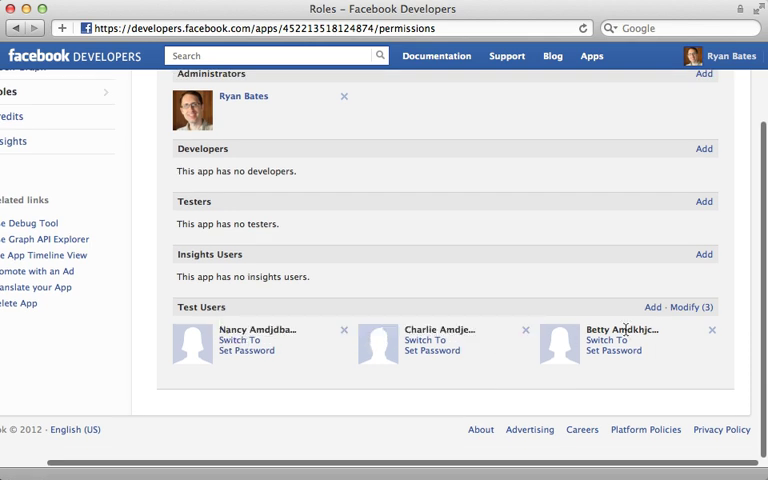
# Make all three test users friends with each other, then switch to the second test user.
pyautogui.click(687, 306)
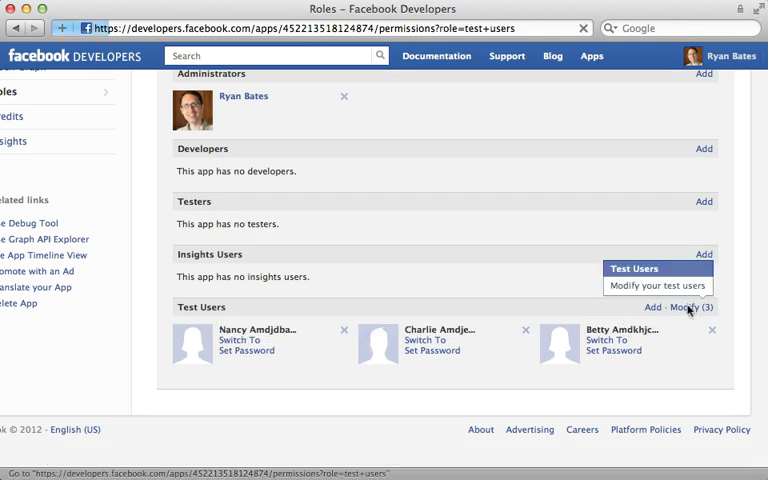
pyautogui.click(690, 306)
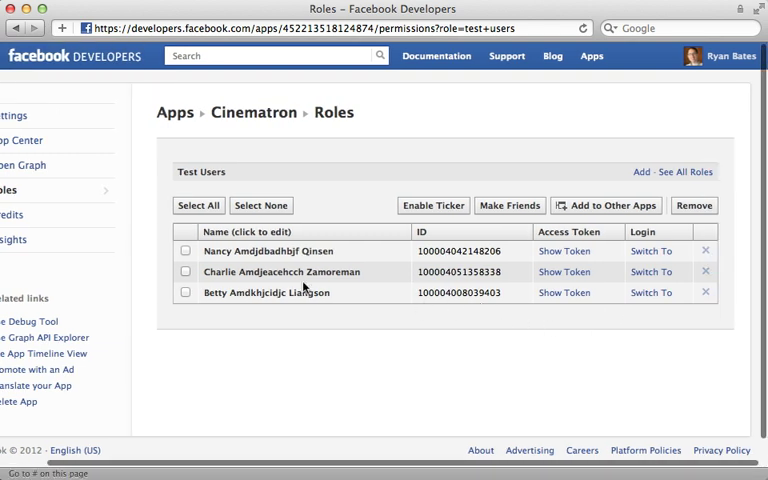
pyautogui.click(198, 205)
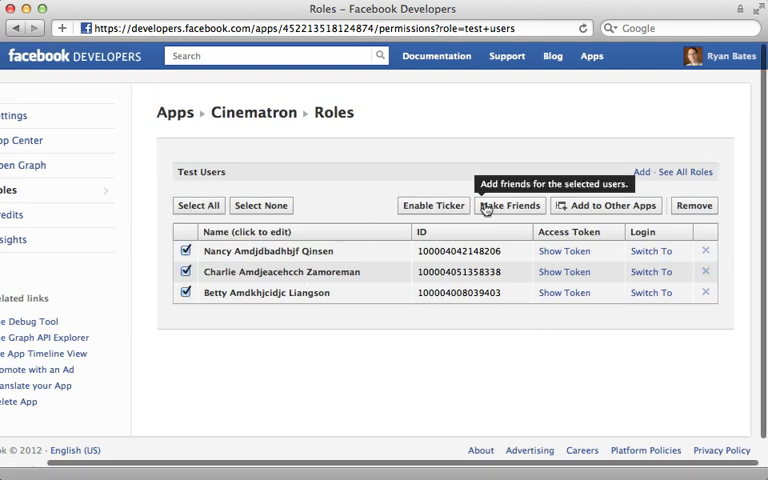
pyautogui.click(507, 206)
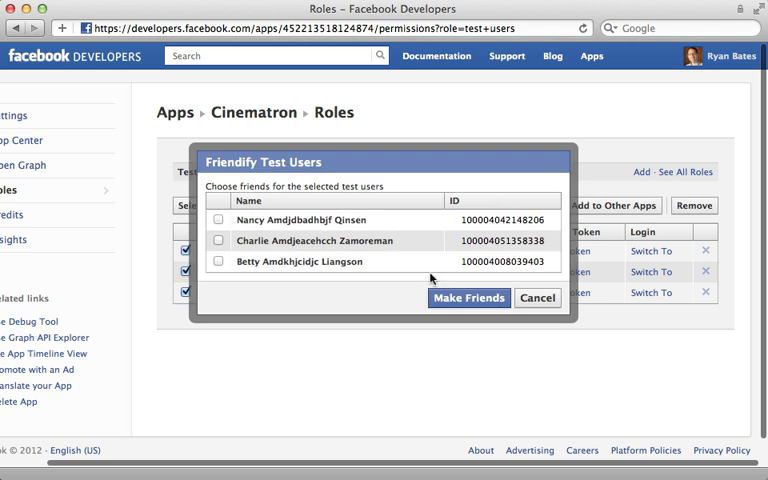
pyautogui.click(221, 220)
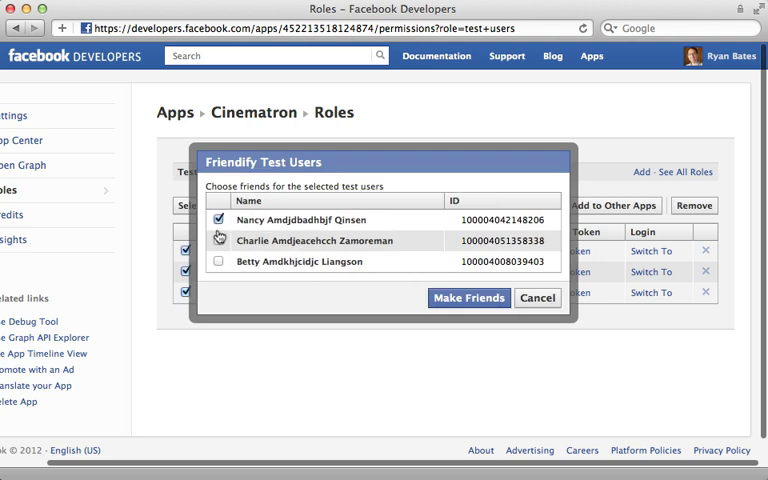
pyautogui.click(468, 298)
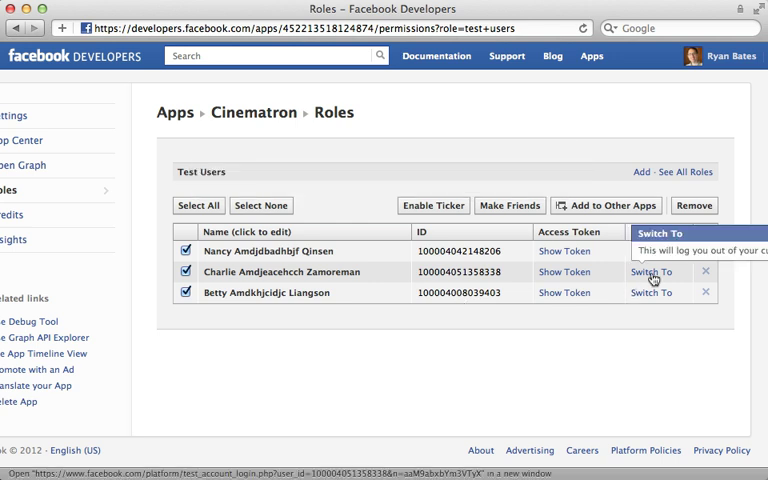
pyautogui.click(651, 272)
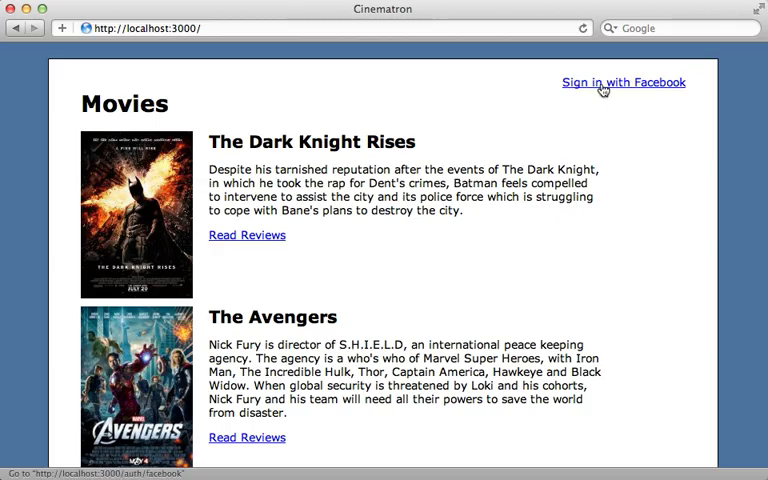
# Sign in to Cinematron with Facebook as the test user, allowing the posting permission.
pyautogui.click(622, 82)
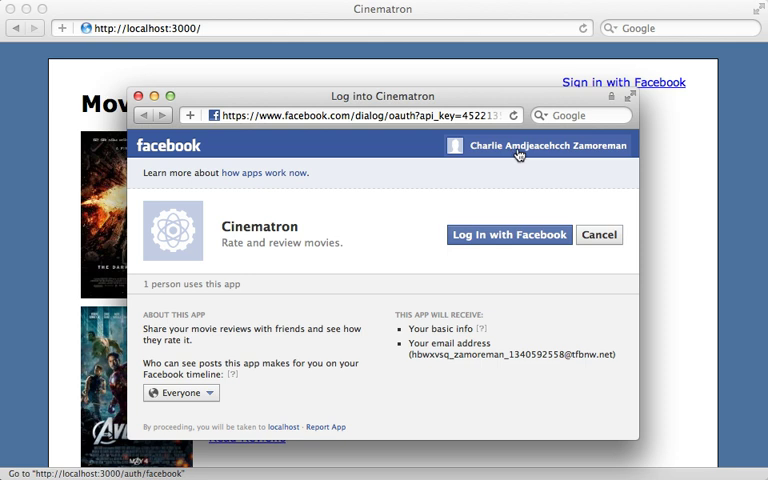
pyautogui.click(509, 235)
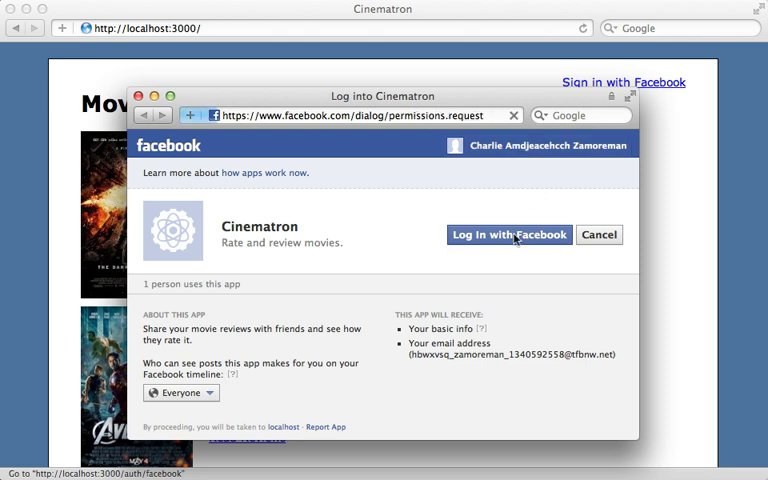
pyautogui.click(509, 234)
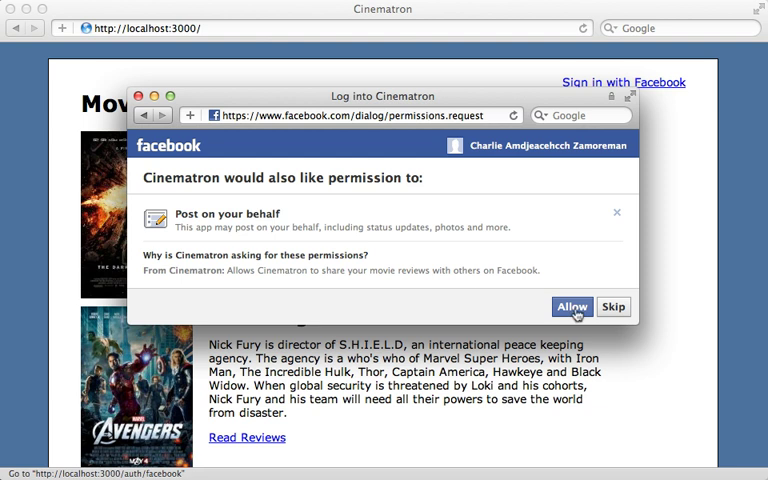
pyautogui.click(572, 307)
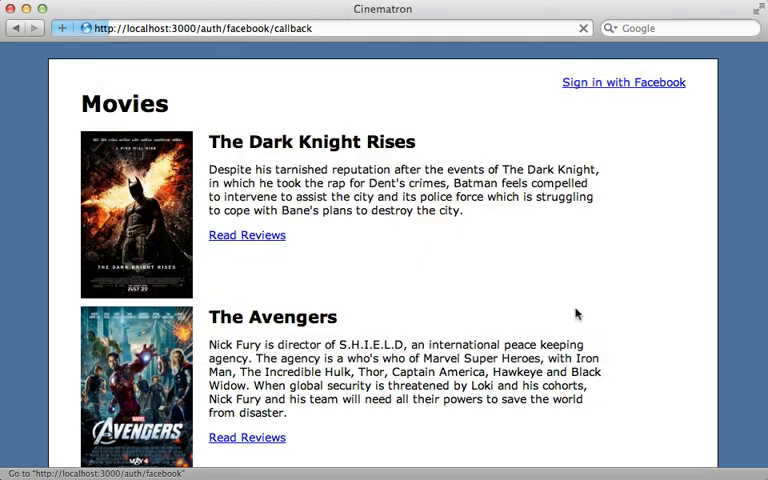
pyautogui.click(621, 82)
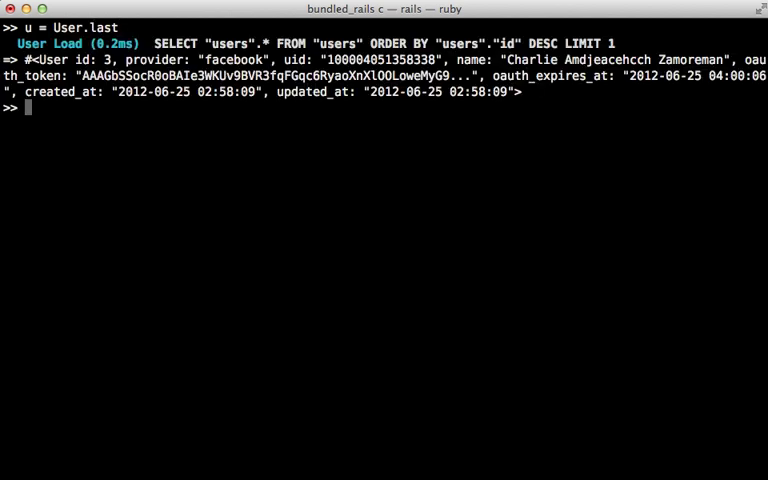
# List Charlie's permissions via get_connection("me", "permissions"), then begin typing u.facebook.put_wall_post.
pyautogui.write('u.facebook.get_connection("me", "permissions")')
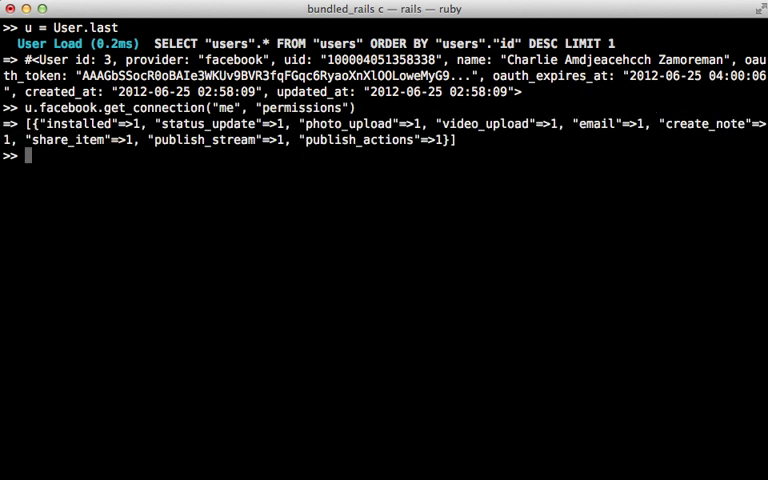
pyautogui.doubleClick(200, 140)
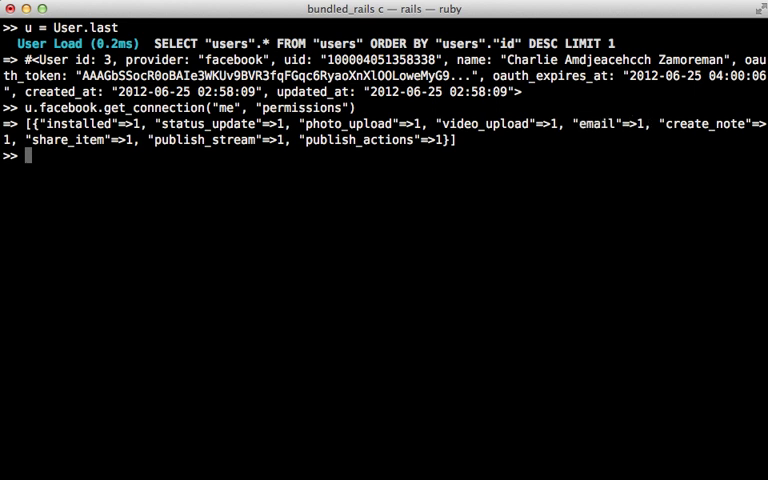
pyautogui.write('u.facebook')
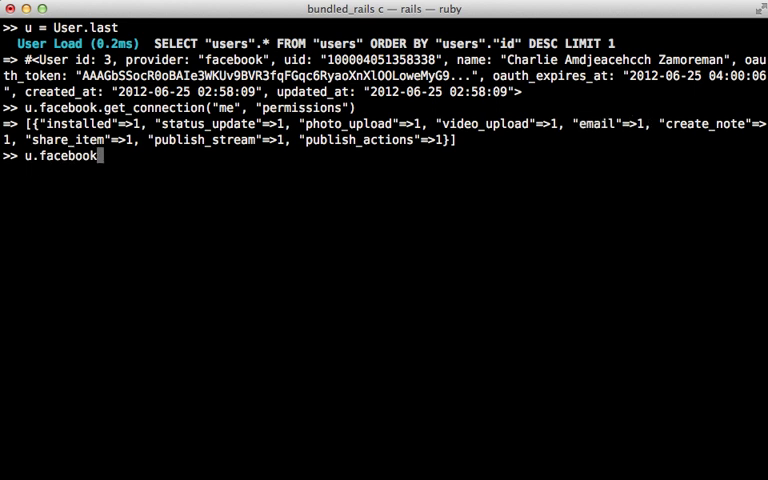
pyautogui.write('.put_wall_post')
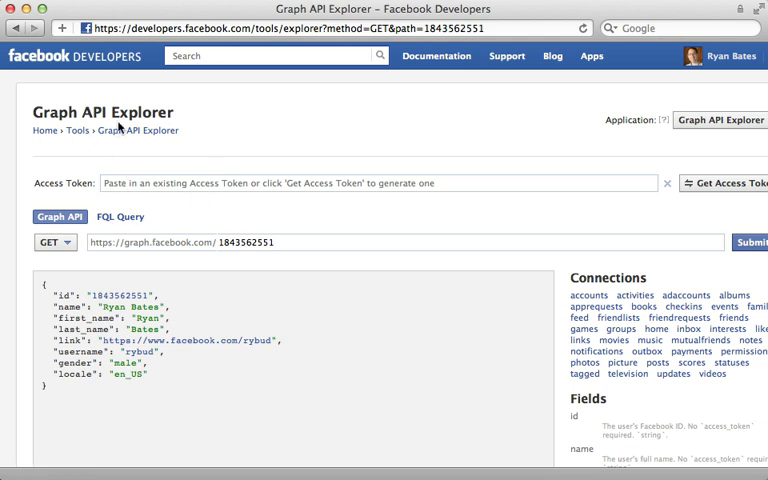
# Submit FQL select pic from page where username='amazon', then resubmit with or username='google'.
pyautogui.click(120, 216)
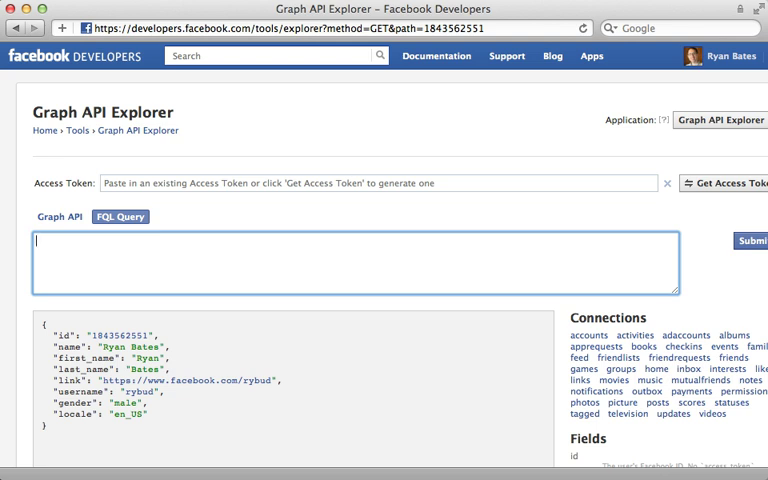
pyautogui.write('select pic')
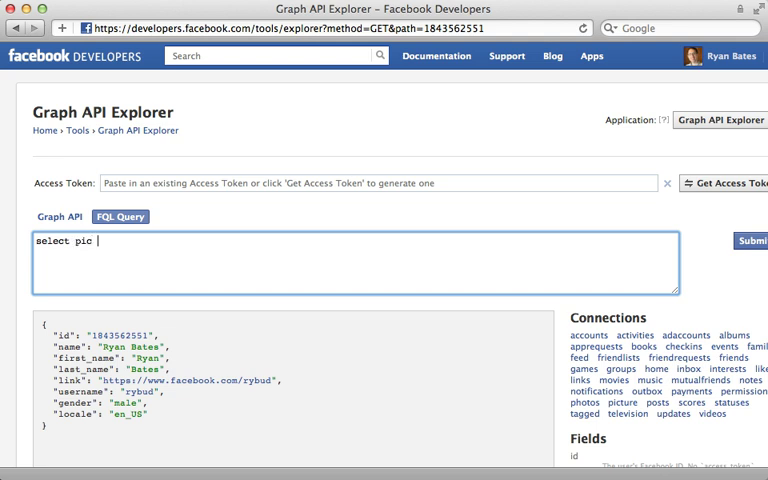
pyautogui.write('from page where')
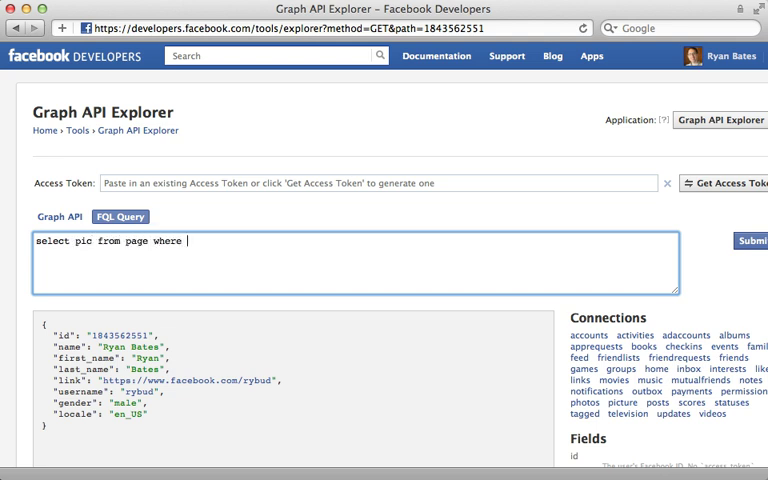
pyautogui.write('username')
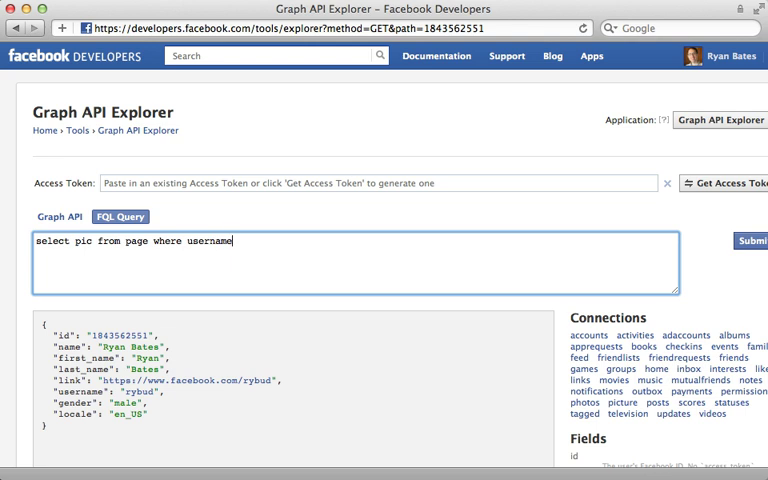
pyautogui.write("='amazon'")
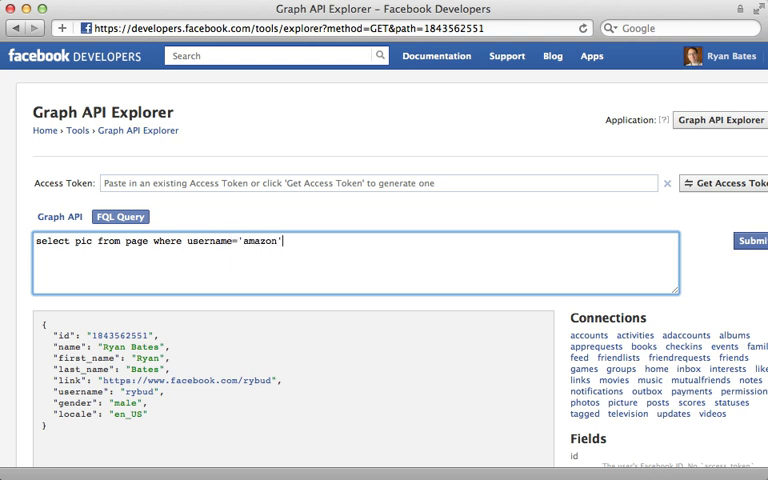
pyautogui.click(749, 248)
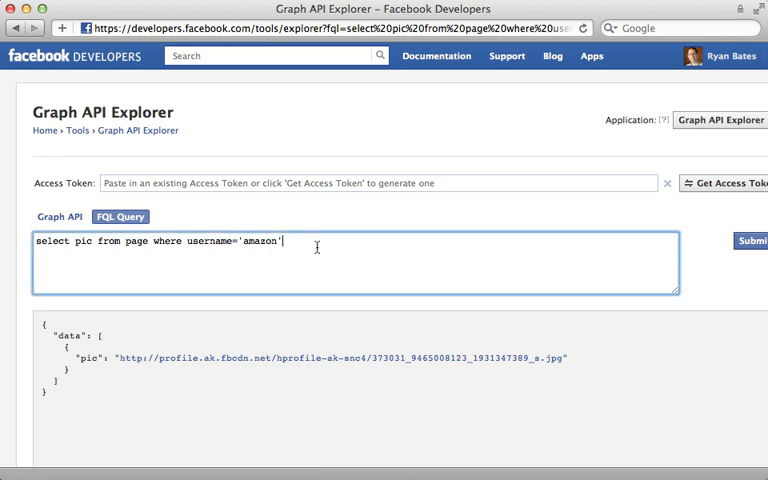
pyautogui.write("or username='google")
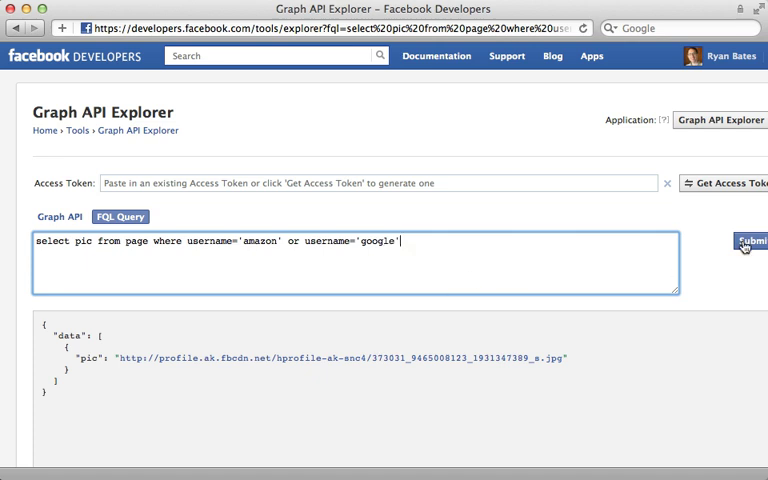
pyautogui.click(756, 241)
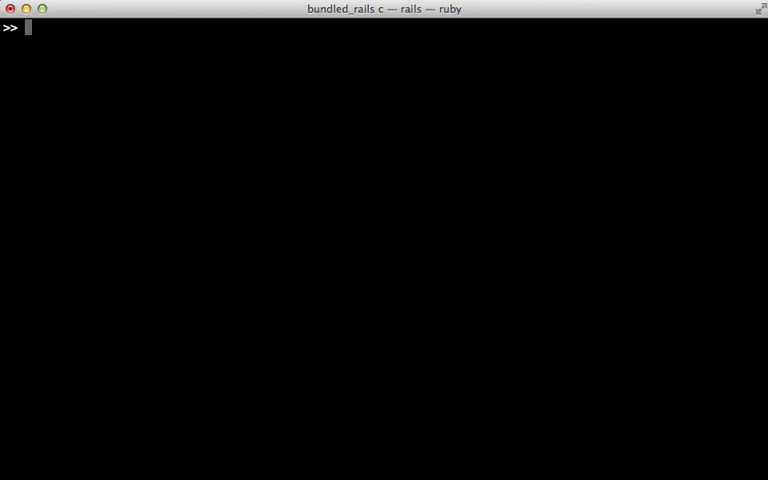
# Type u.facebook.fql_query with the amazon/google picture query, then scroll the FQL reference to Tables.
pyautogui.write('u.facebook')
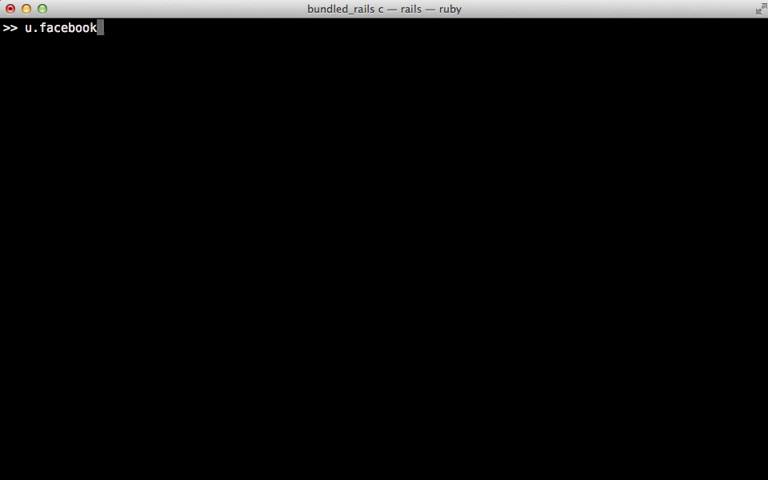
pyautogui.write('.fql')
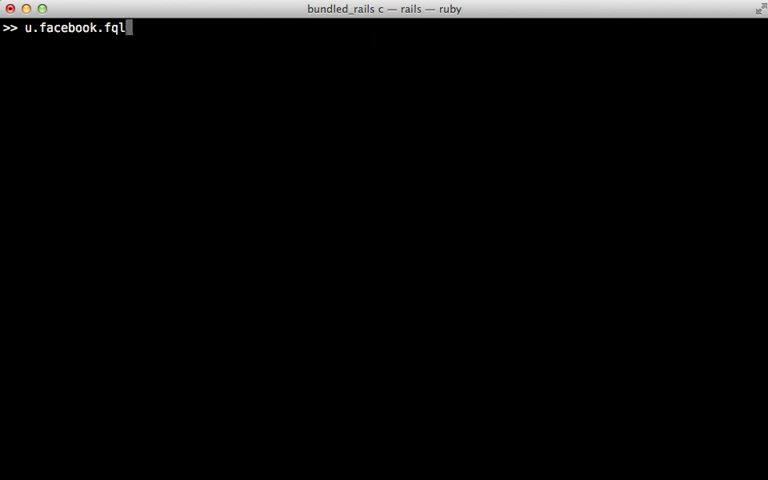
pyautogui.write('_query("select pic from page where username=\'amazon\' or username=\'google\'")')
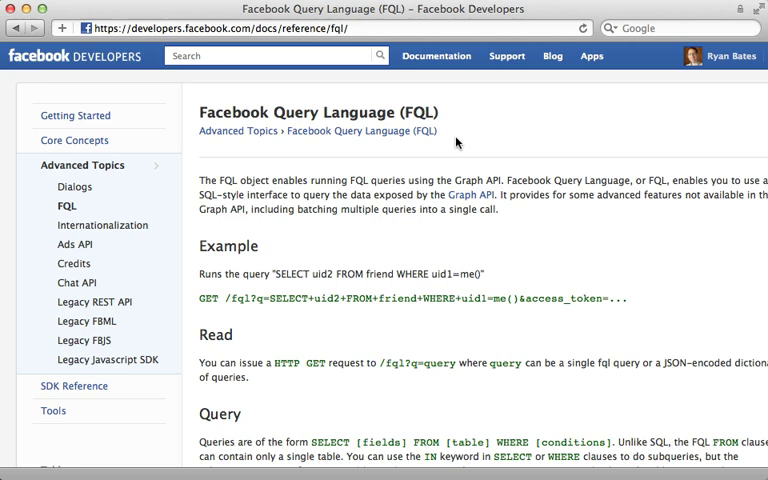
pyautogui.scroll(-3)
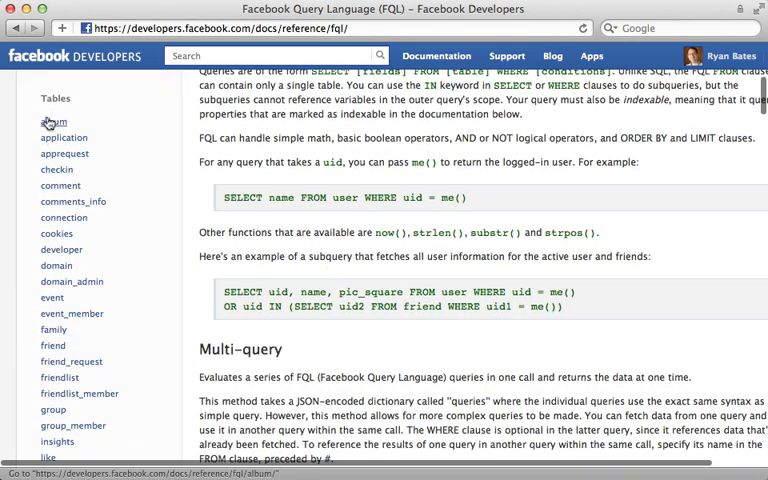
pyautogui.moveTo(71, 281)
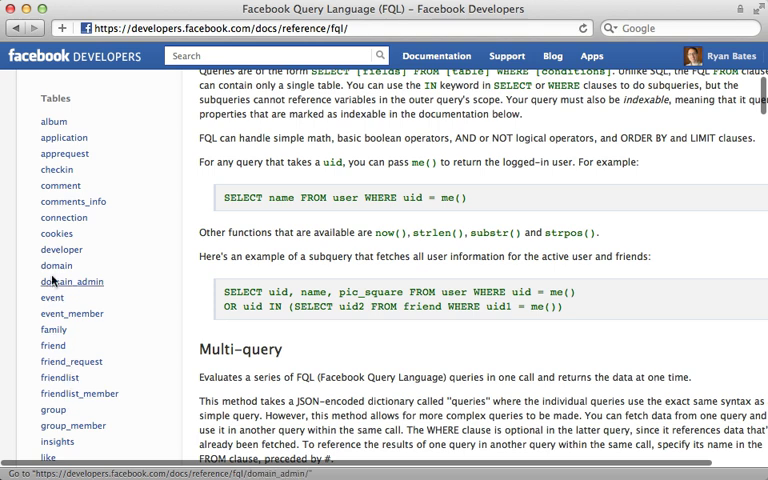
pyautogui.moveTo(55, 233)
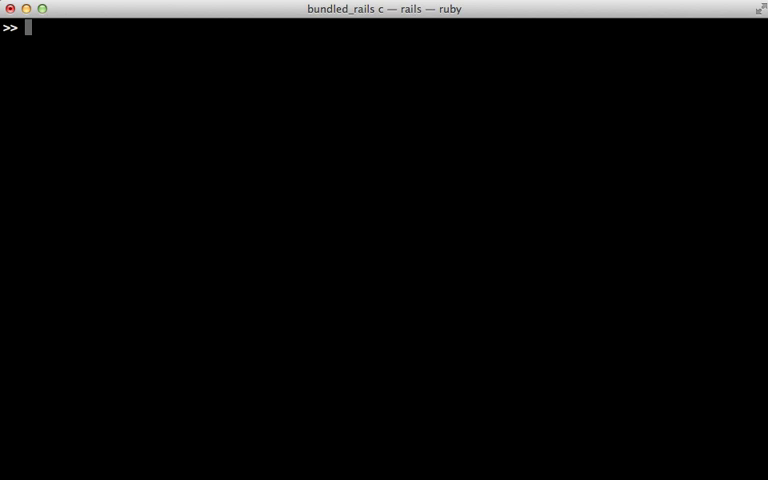
# In the rails console, enter a u.facebook.get_object call to fetch one Facebook object.
pyautogui.write('u.facebook.get_object("')
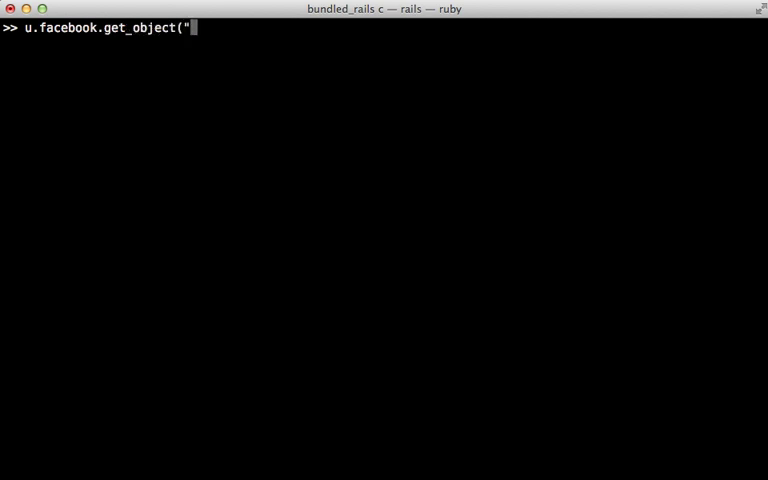
pyautogui.press('Return')
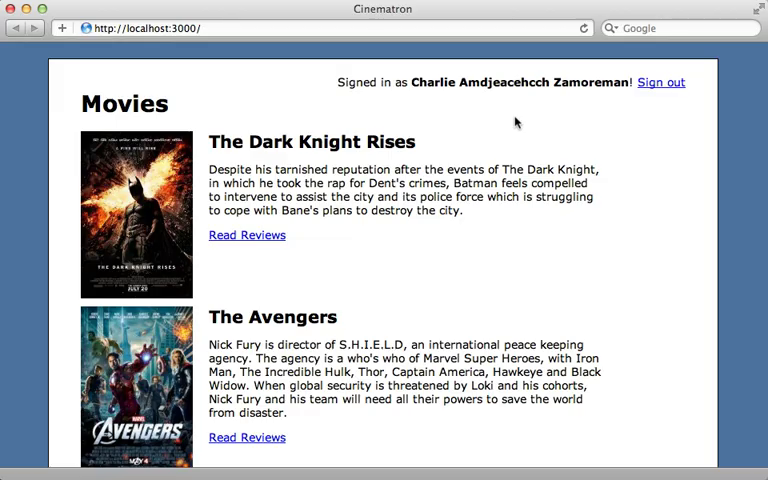
pyautogui.moveTo(514, 116)
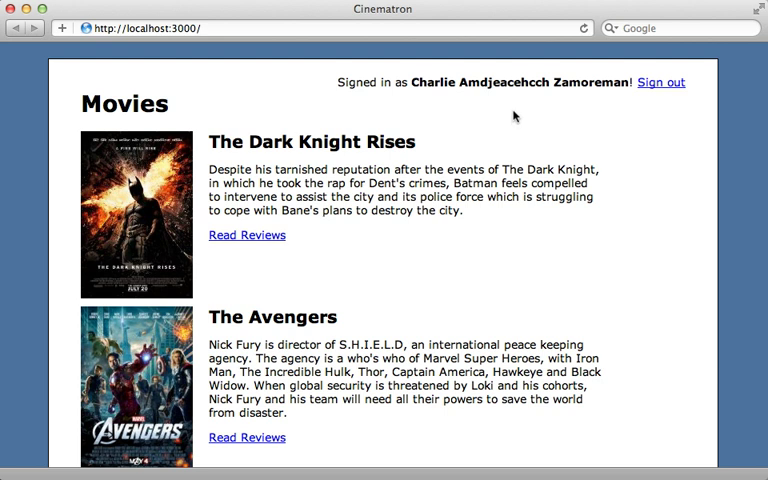
pyautogui.moveTo(166, 118)
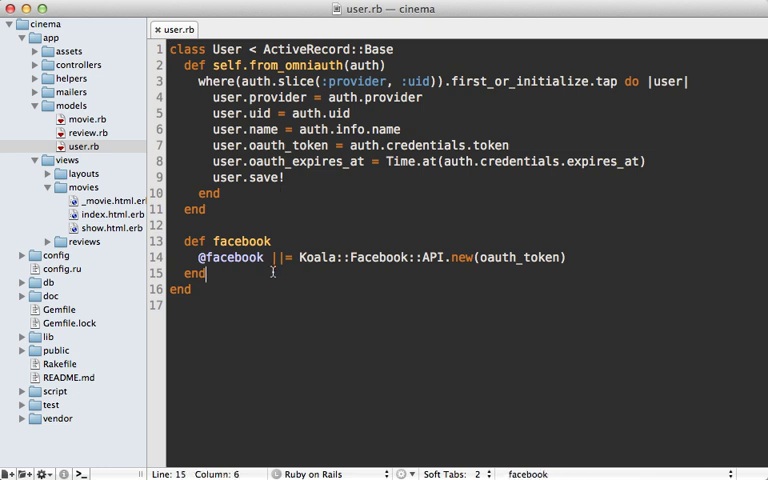
# Add def friends_count to user.rb returning facebook.get_connection("me", "friends").size, and save.
pyautogui.write('def f')
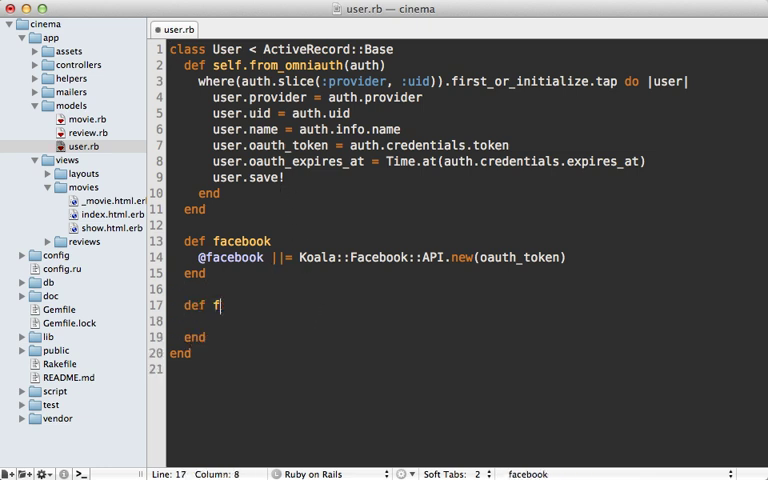
pyautogui.write('riends_count')
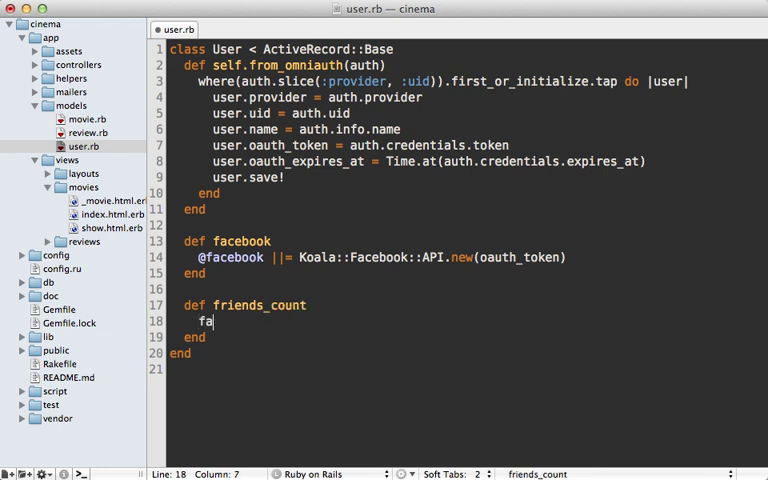
pyautogui.write('cebook.get')
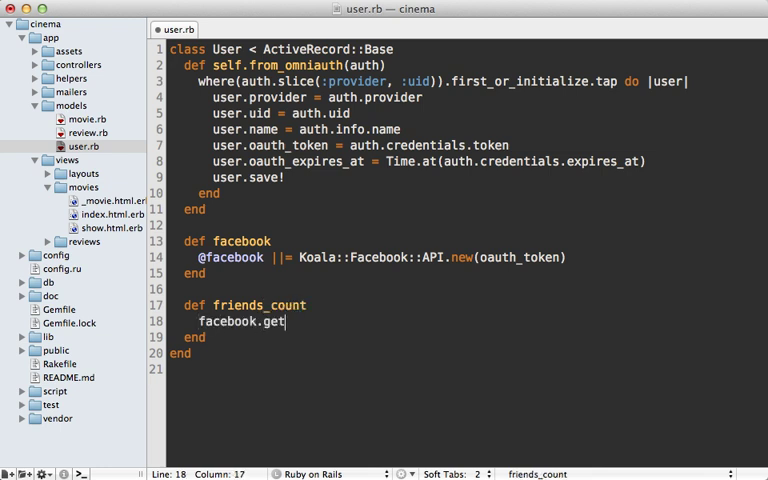
pyautogui.write('_connection("")')
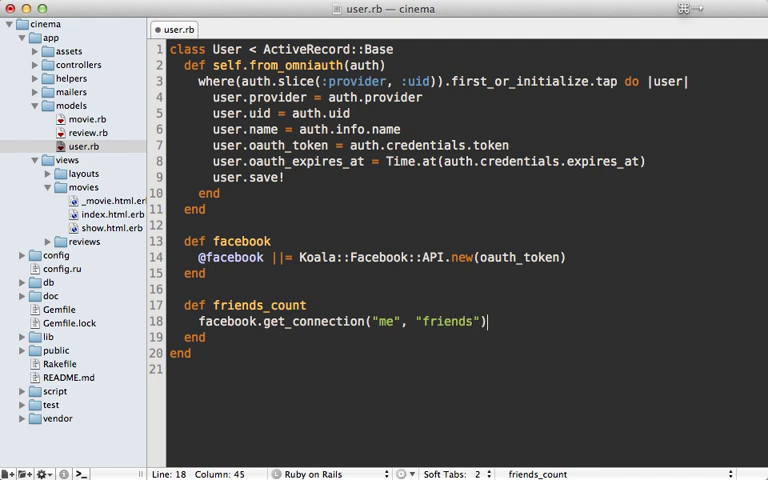
pyautogui.write('.size')
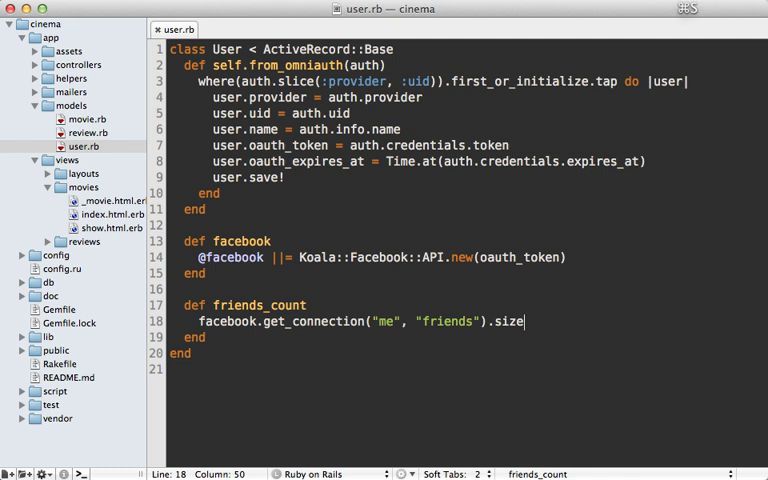
pyautogui.click(104, 214)
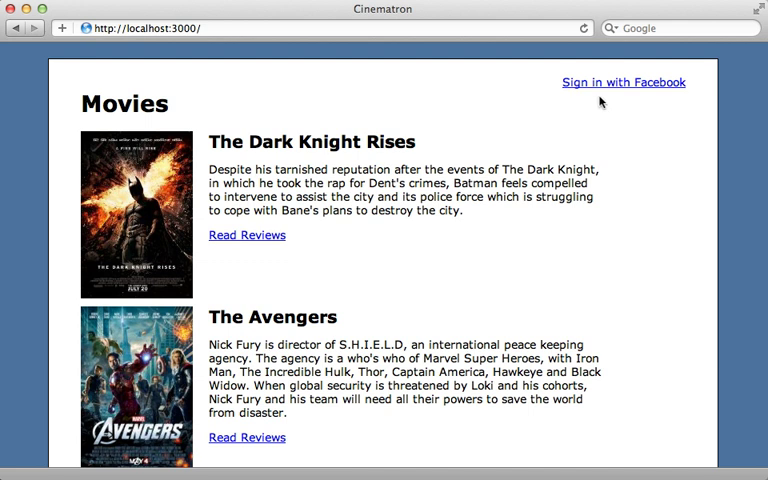
# Sign in to Cinematron with Facebook, then begin logging out of Facebook.
pyautogui.click(623, 83)
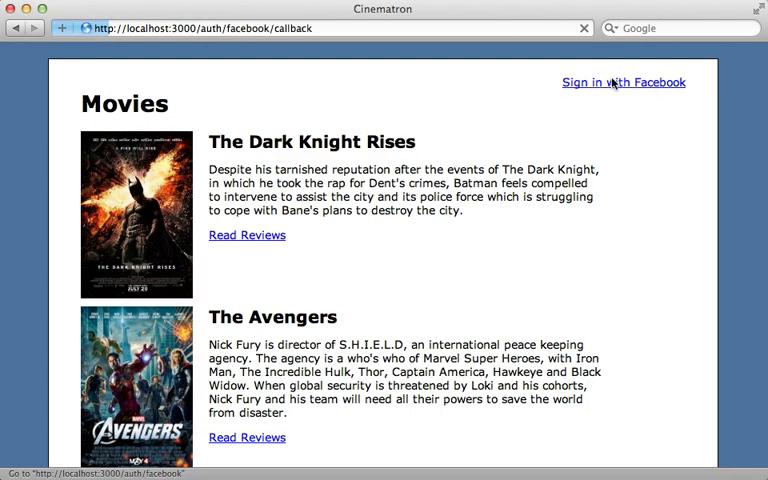
pyautogui.click(619, 83)
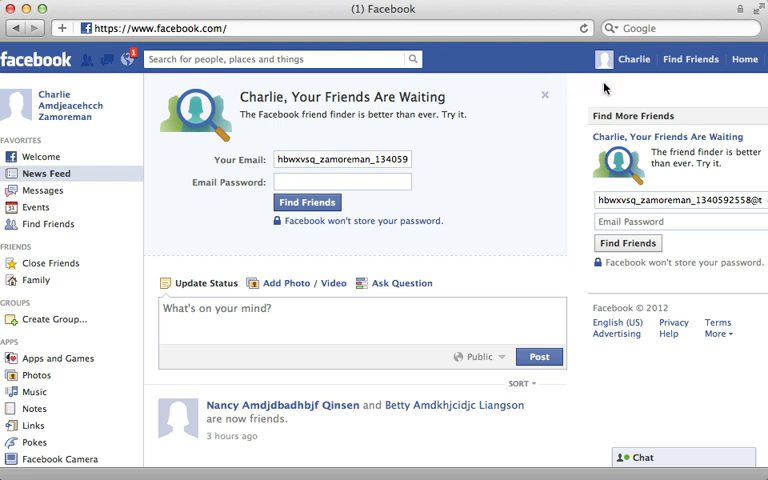
pyautogui.click(755, 57)
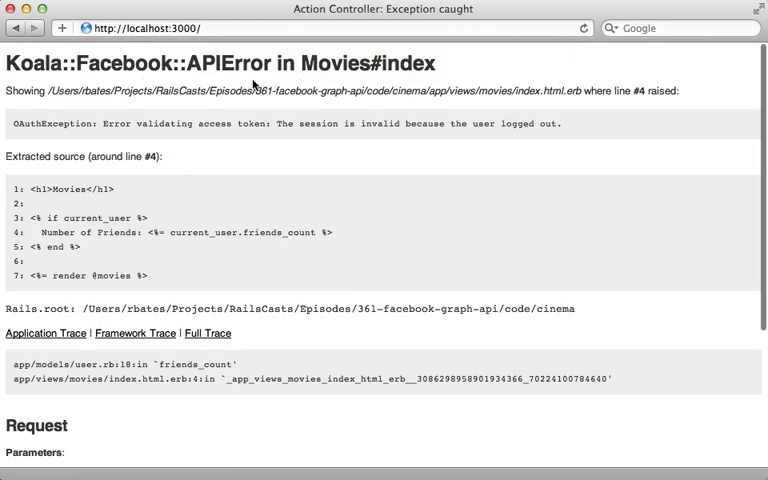
pyautogui.moveTo(296, 147)
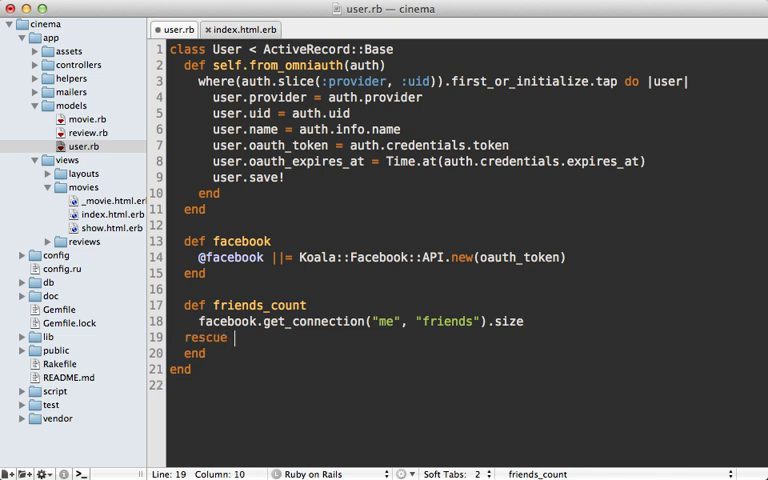
# Add rescue Koala::Facebook::APIError => e to friends_count, logging e.to_s and returning nil.
pyautogui.write('Koala::Facebook::APIError => e')
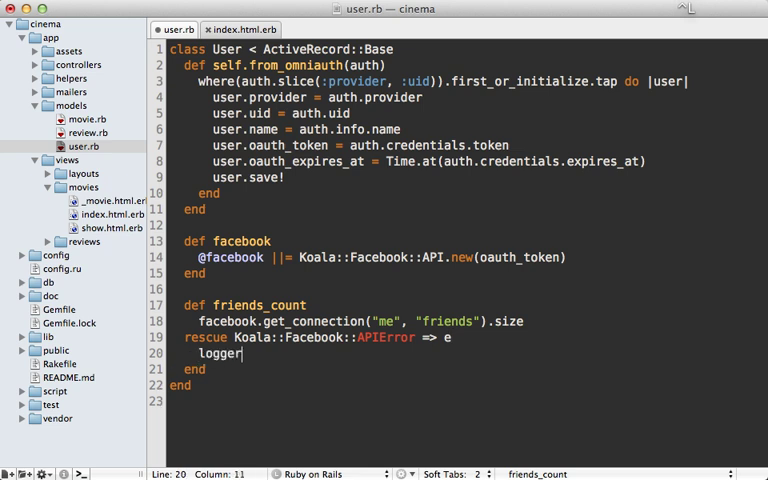
pyautogui.write('.info e.to_s')
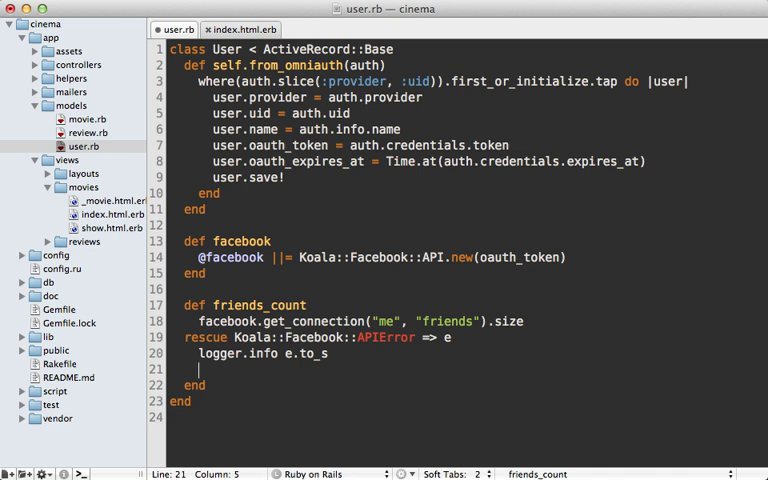
pyautogui.write('nil')
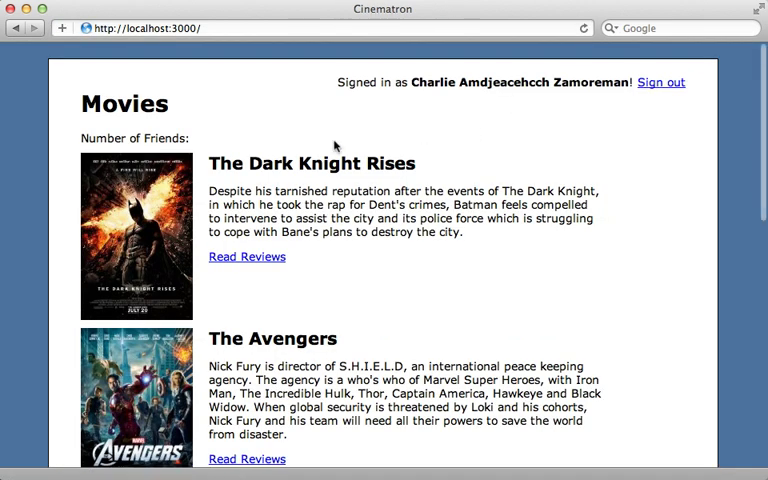
pyautogui.moveTo(222, 142)
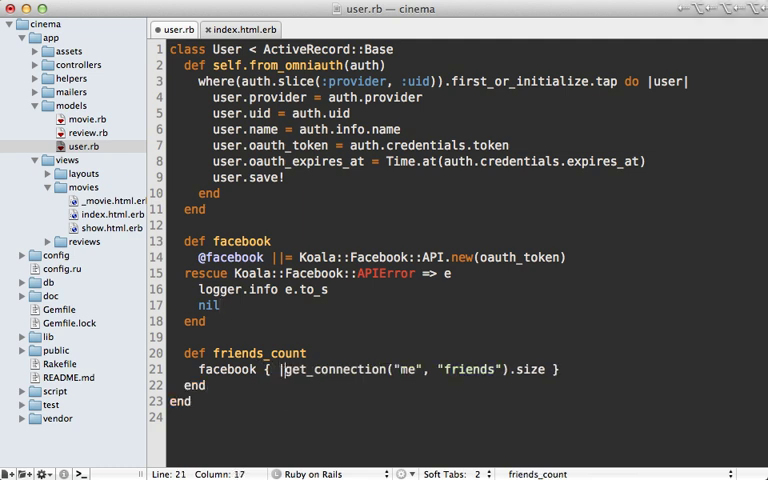
pyautogui.write('fb| fb.')
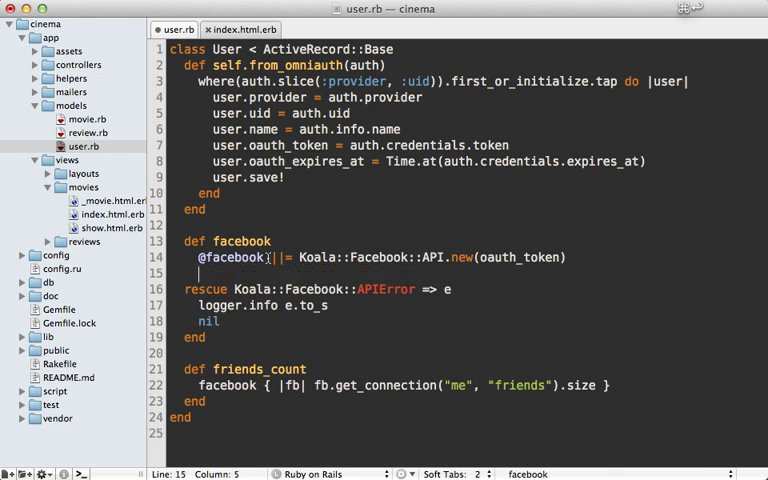
pyautogui.write('block_given?')
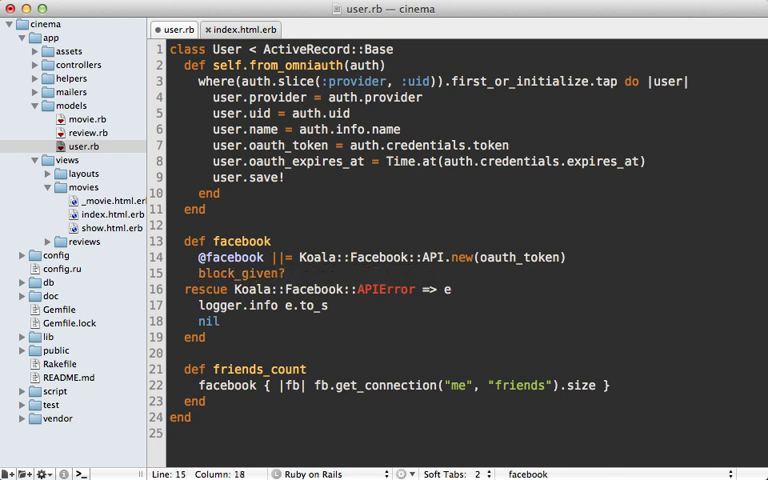
pyautogui.write('? yield()')
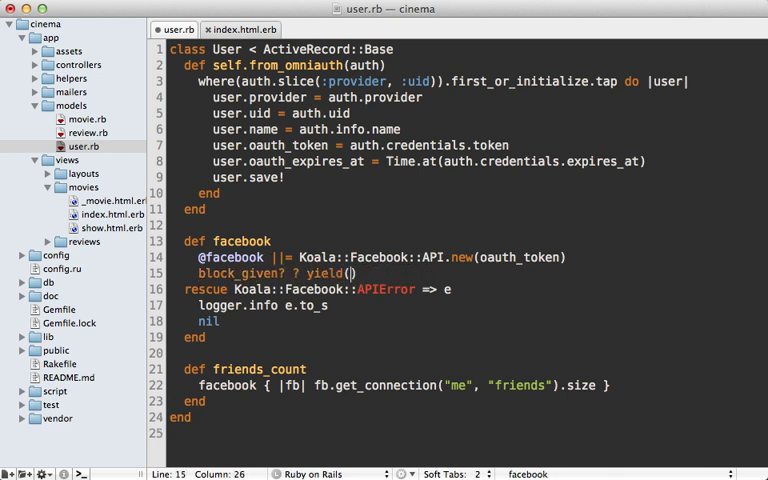
pyautogui.write('@facebook')
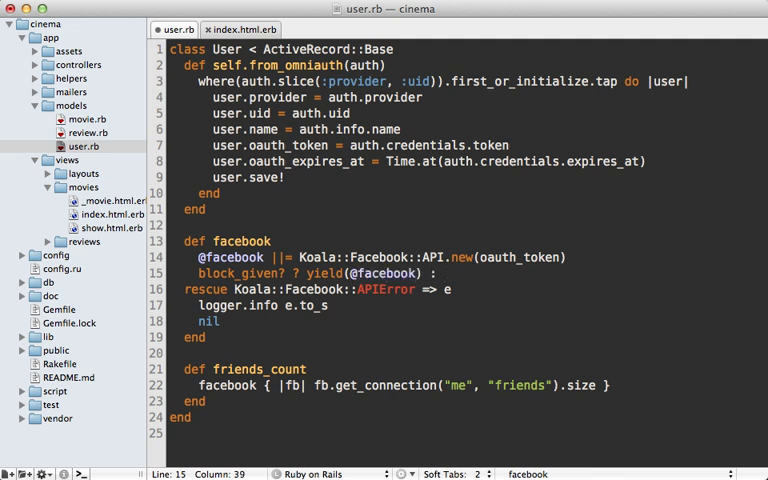
pyautogui.write('@facebook')
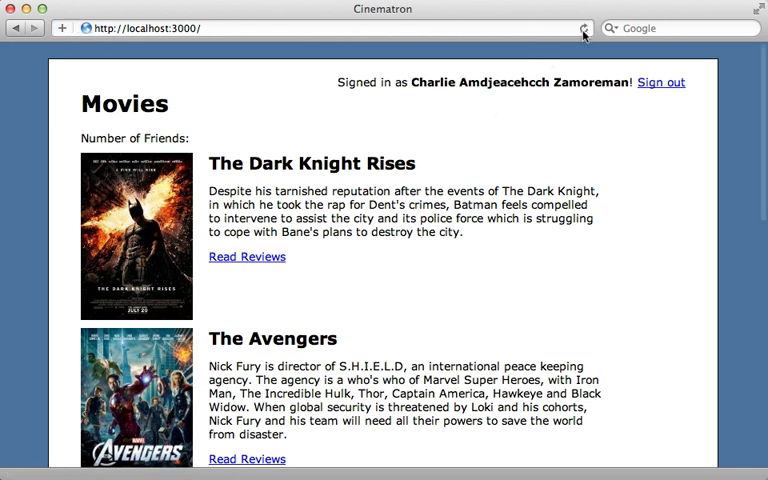
pyautogui.moveTo(540, 106)
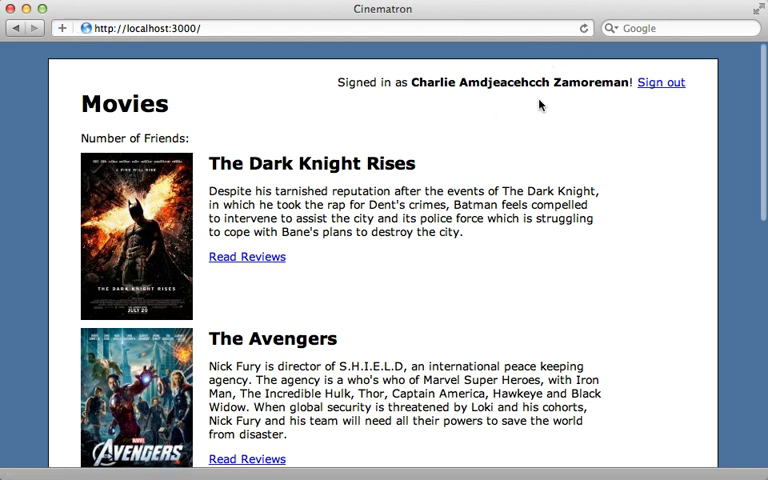
pyautogui.moveTo(650, 101)
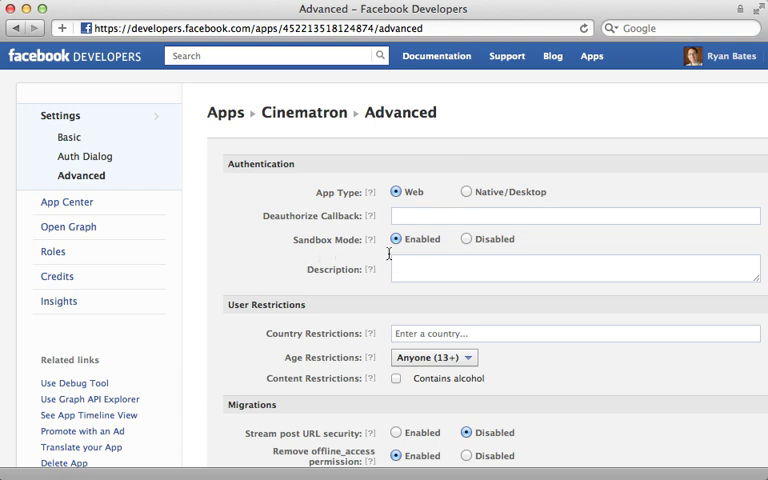
pyautogui.moveTo(414, 256)
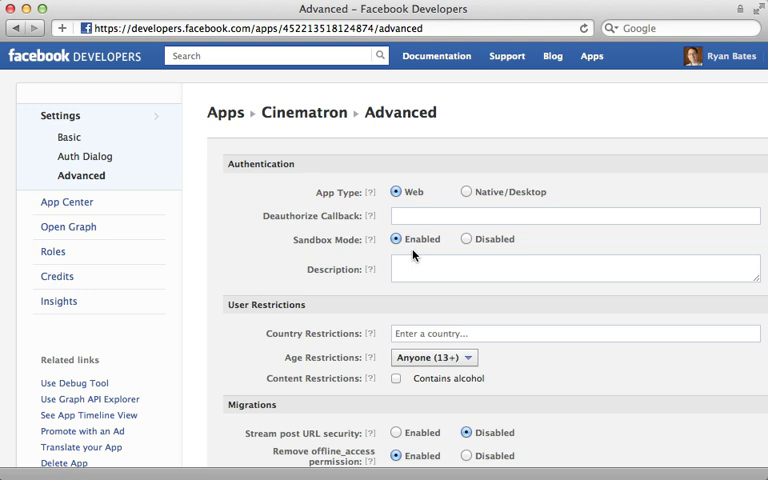
pyautogui.moveTo(401, 245)
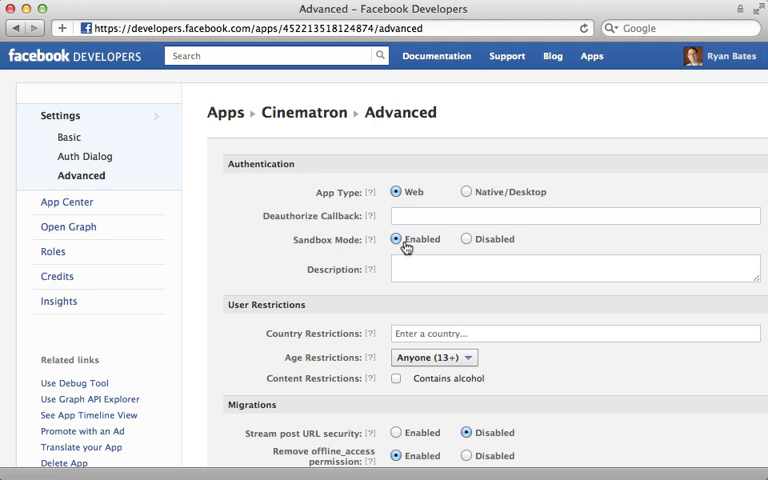
# Set Cinematron's Sandbox Mode to Disabled in the app's Advanced settings.
pyautogui.click(465, 239)
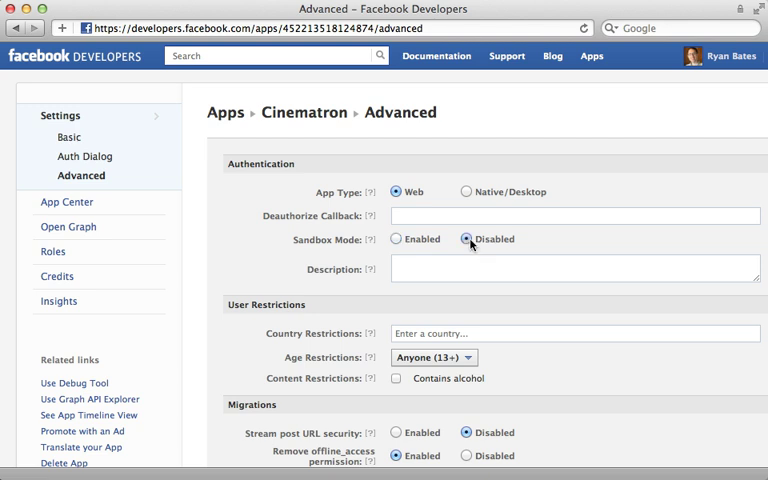
pyautogui.click(427, 361)
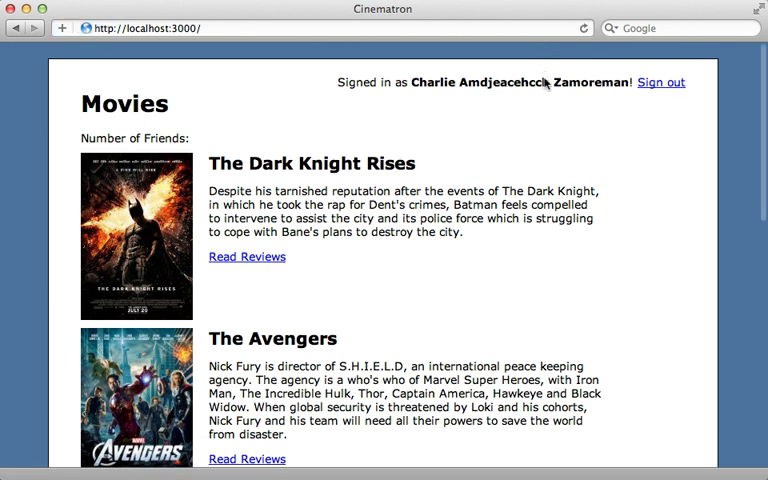
pyautogui.click(668, 80)
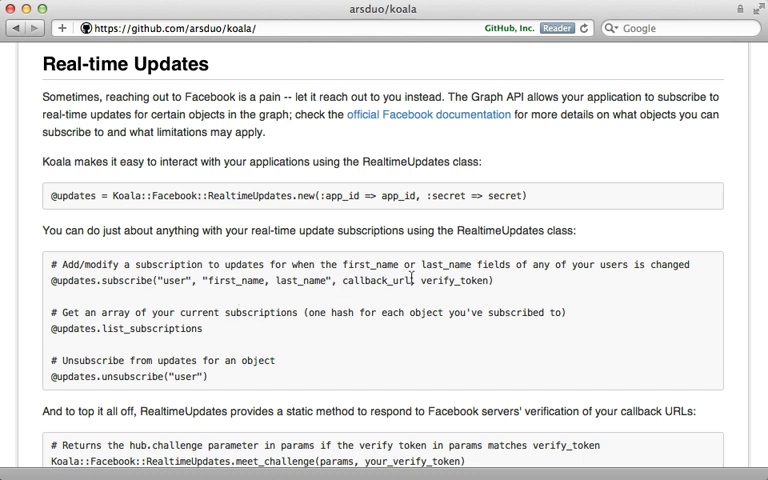
pyautogui.moveTo(365, 305)
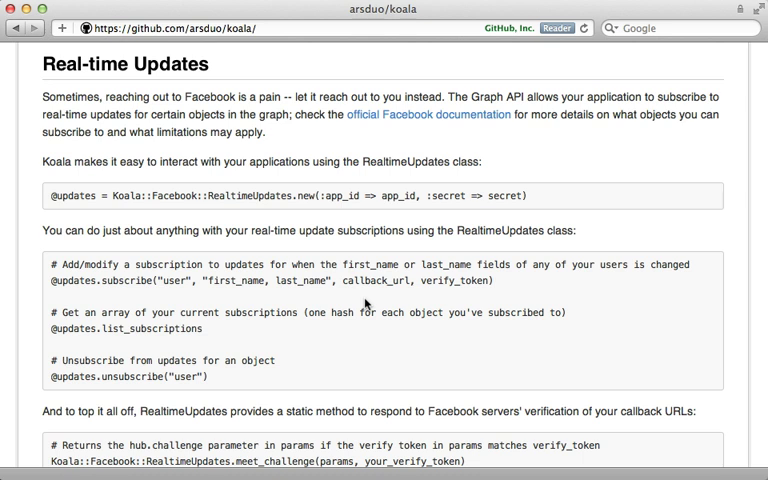
pyautogui.moveTo(343, 313)
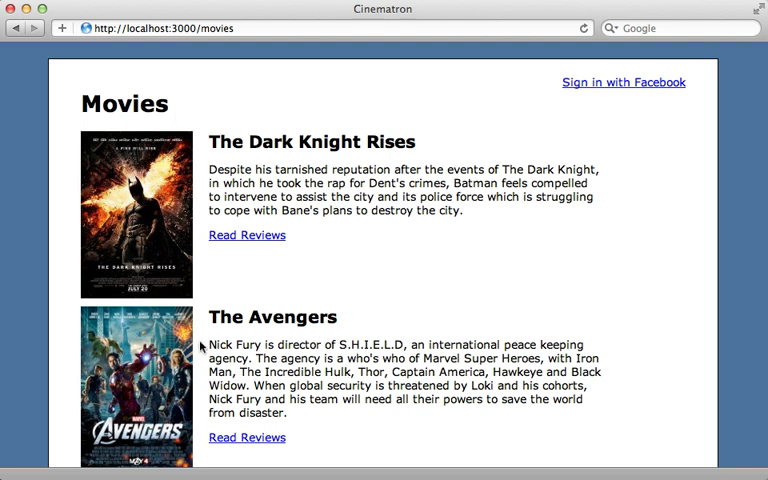
# View The Avengers page and its review form, then go to developers.facebook.com/docs/opengraph.
pyautogui.click(247, 438)
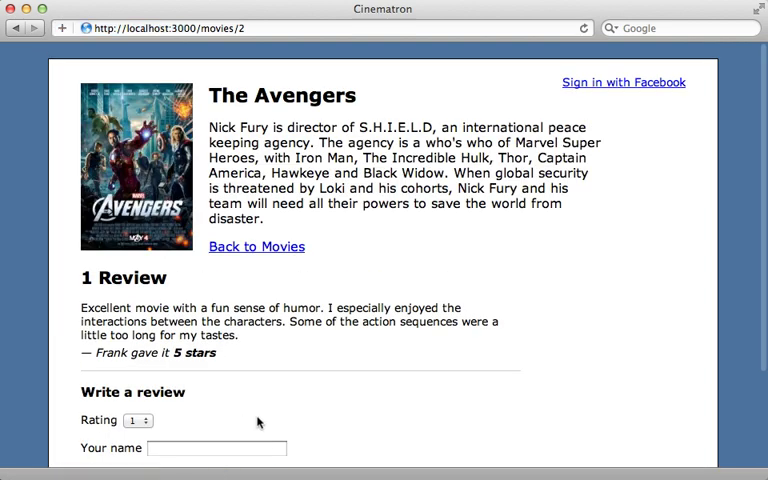
pyautogui.scroll(-3)
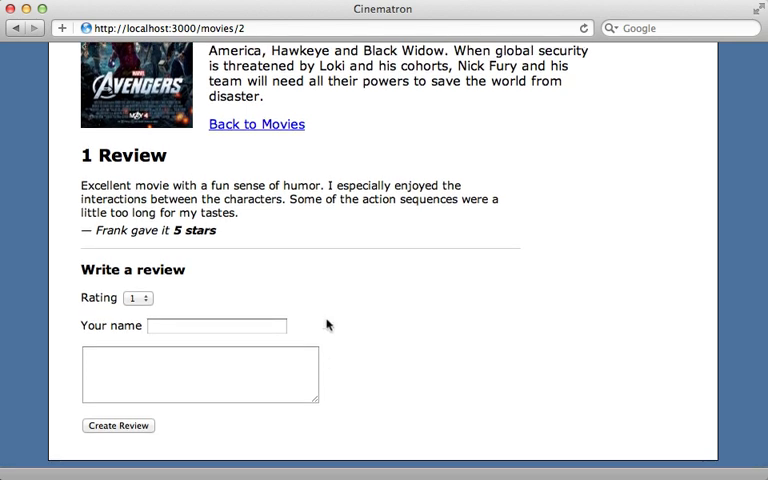
pyautogui.moveTo(320, 320)
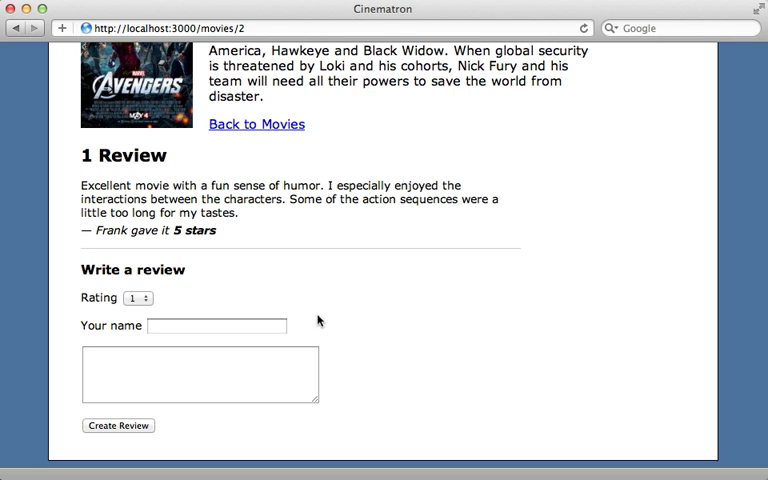
pyautogui.moveTo(308, 327)
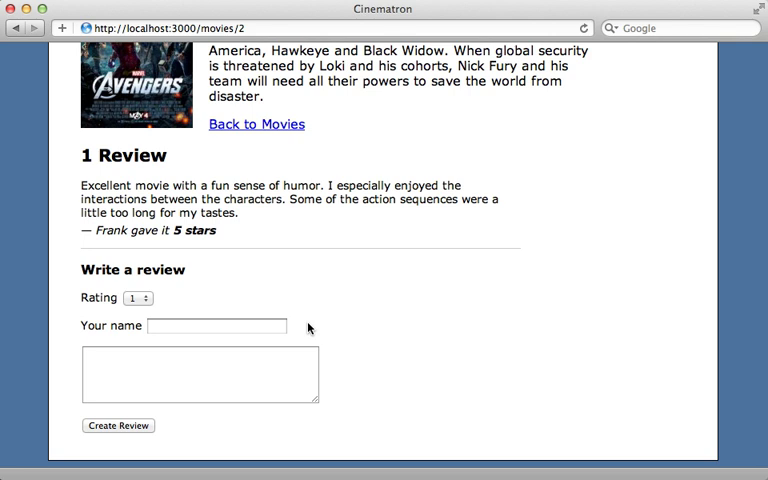
pyautogui.write('https://developers.facebook.com/docs/opengraph/')
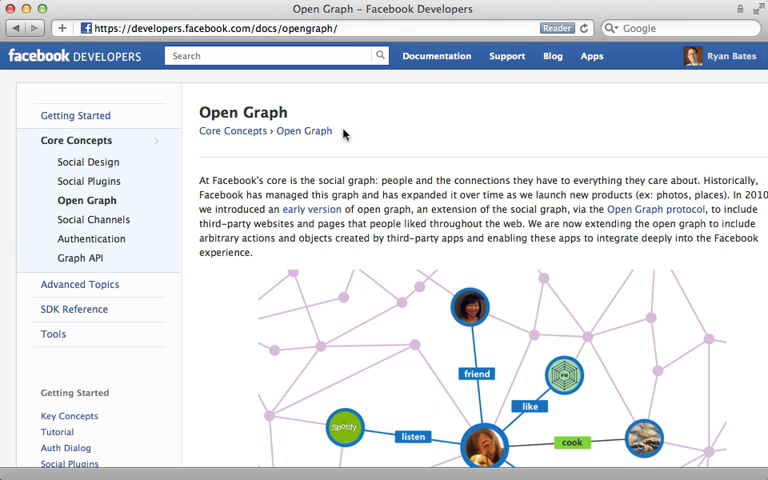
# Choose Graph API under Core Concepts in the Open Graph docs sidebar.
pyautogui.click(79, 257)
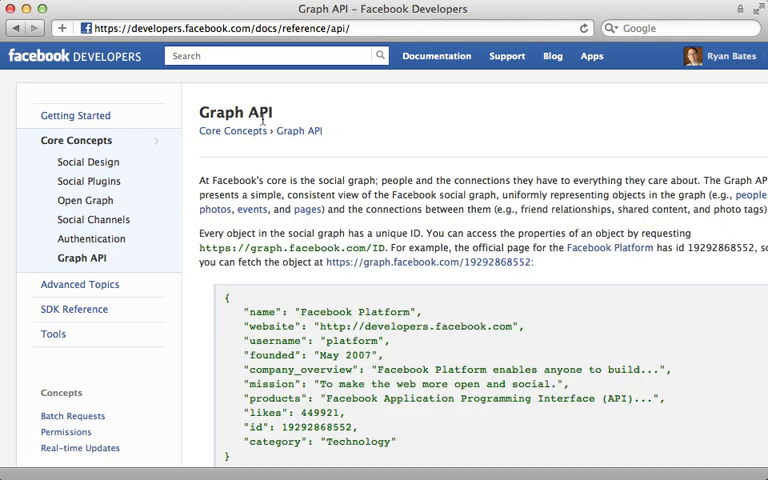
pyautogui.moveTo(348, 168)
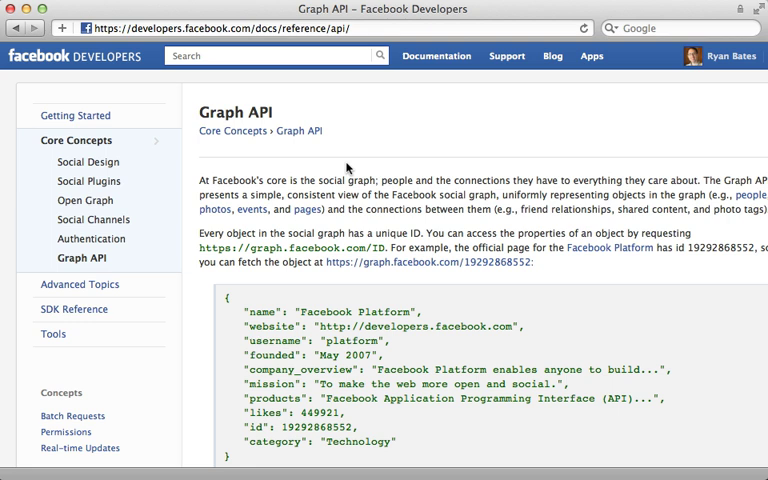